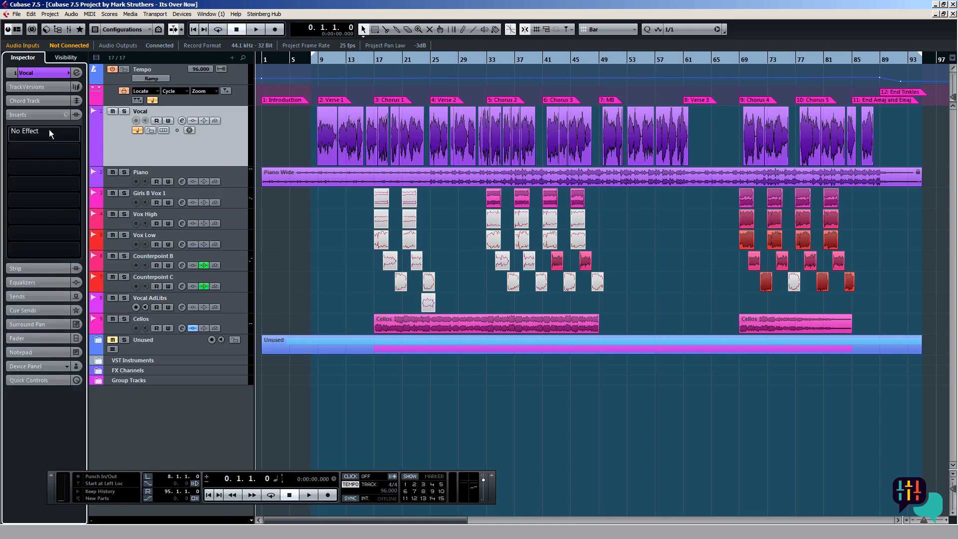
Browse the Vocal track's first insert slot to the Waves Dynamics plugin group.
left_click(25, 132)
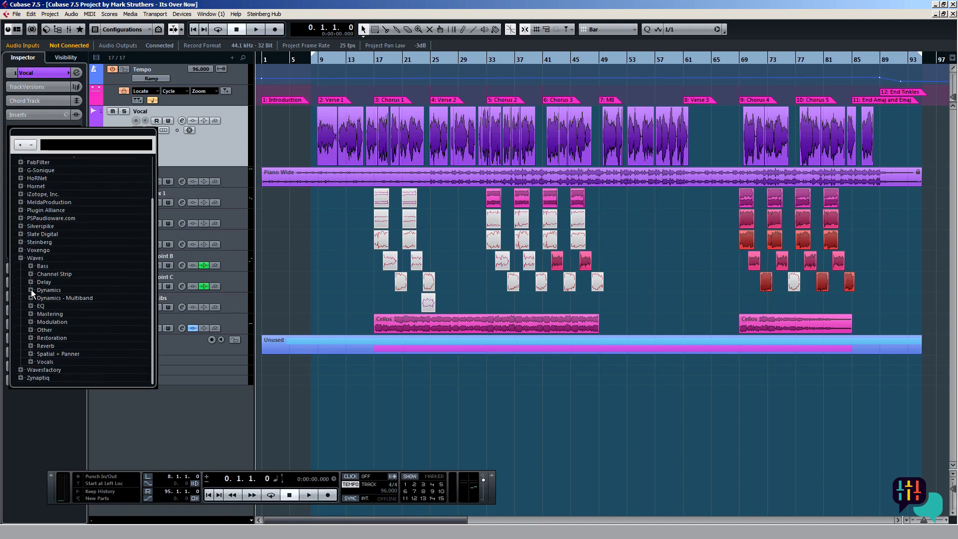
left_click(31, 289)
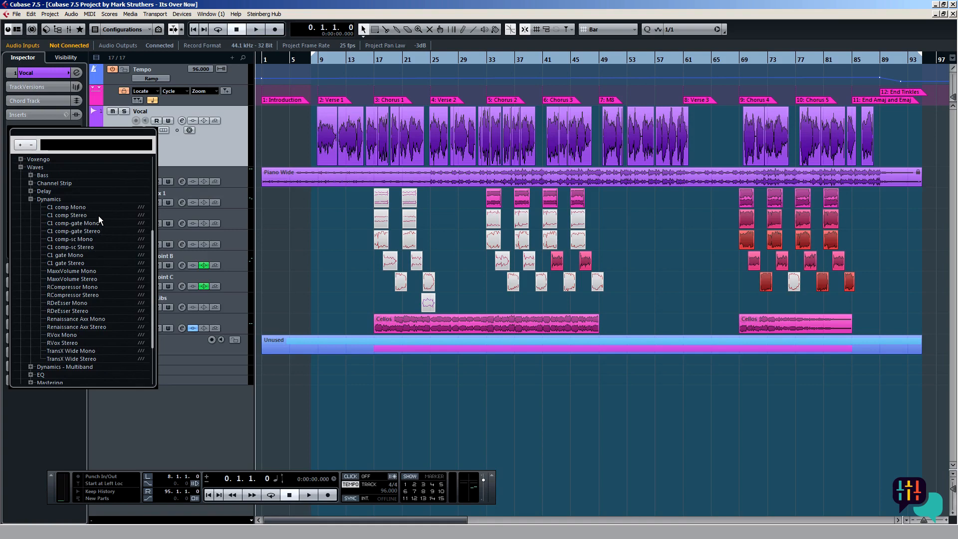
mouse_move(111, 211)
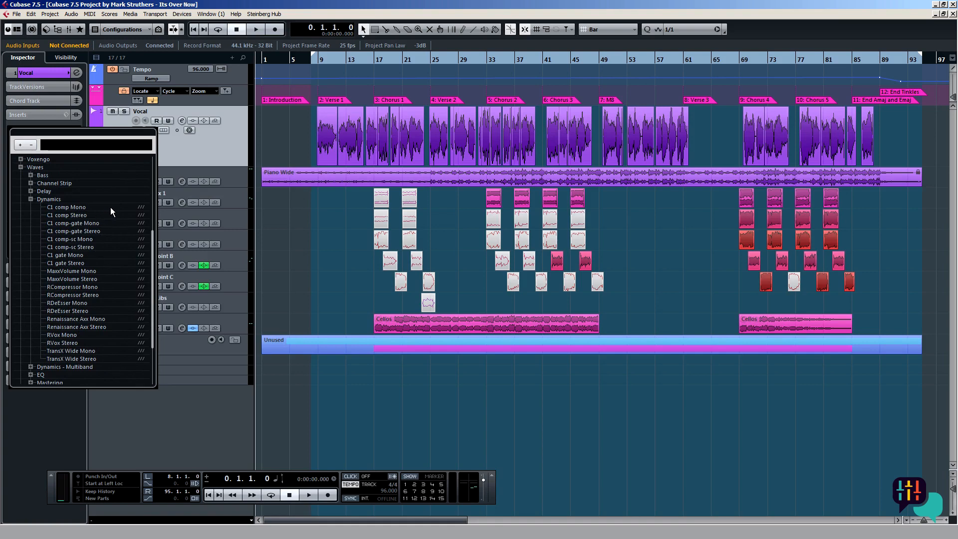
mouse_move(119, 216)
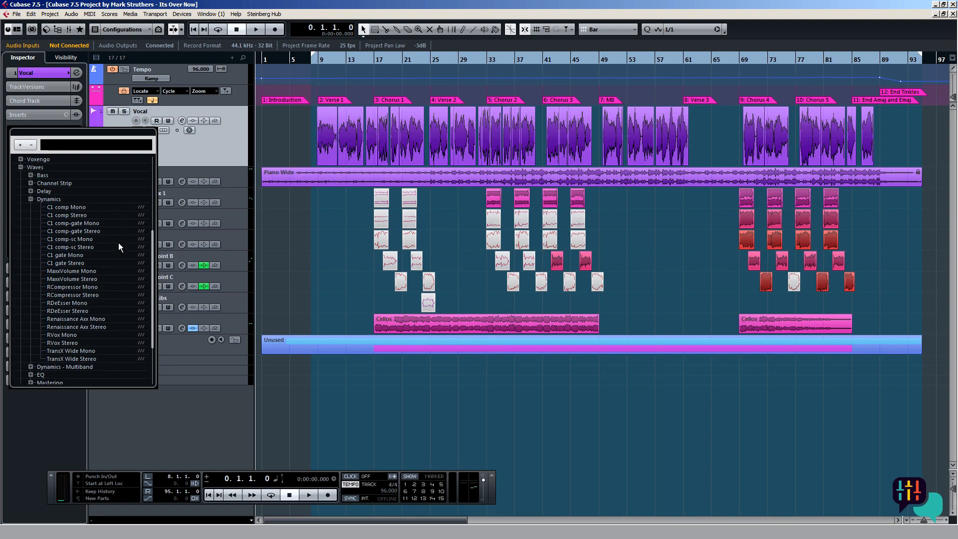
mouse_move(117, 268)
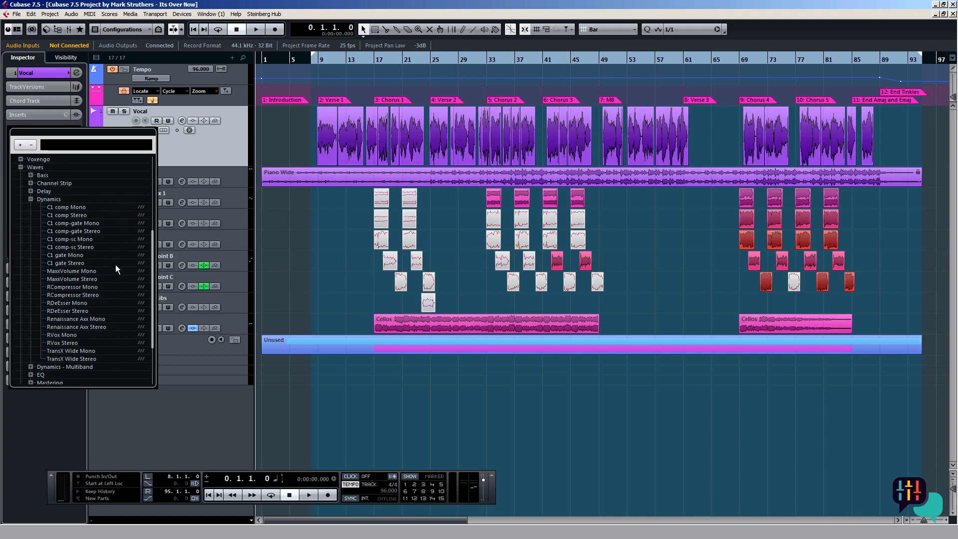
mouse_move(119, 211)
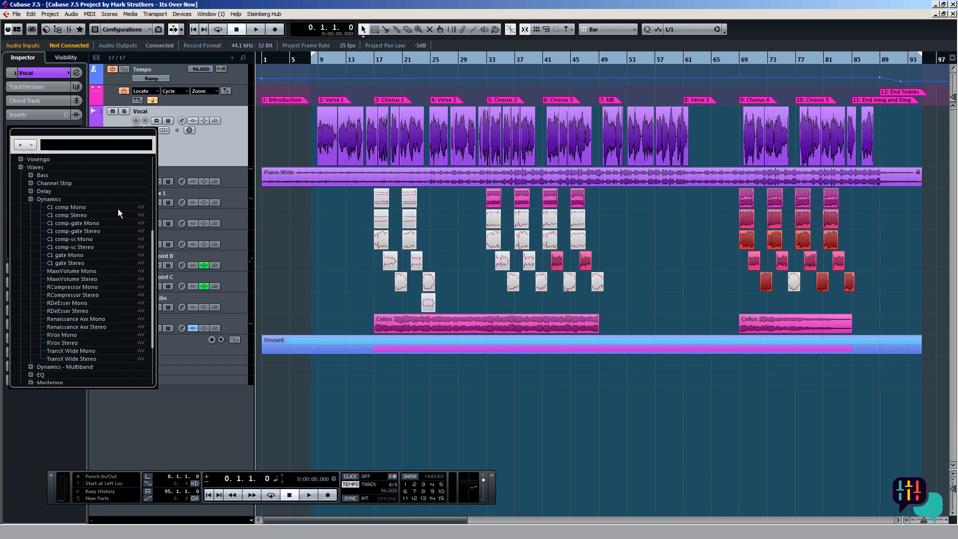
mouse_move(98, 215)
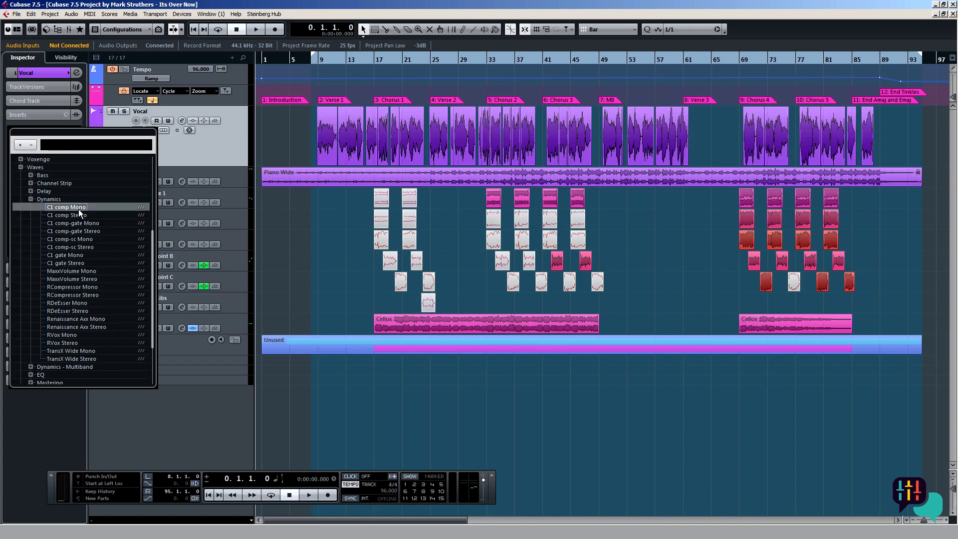
Load Waves C1 comp Mono on the Vocal insert and reposition its window.
left_click(66, 207)
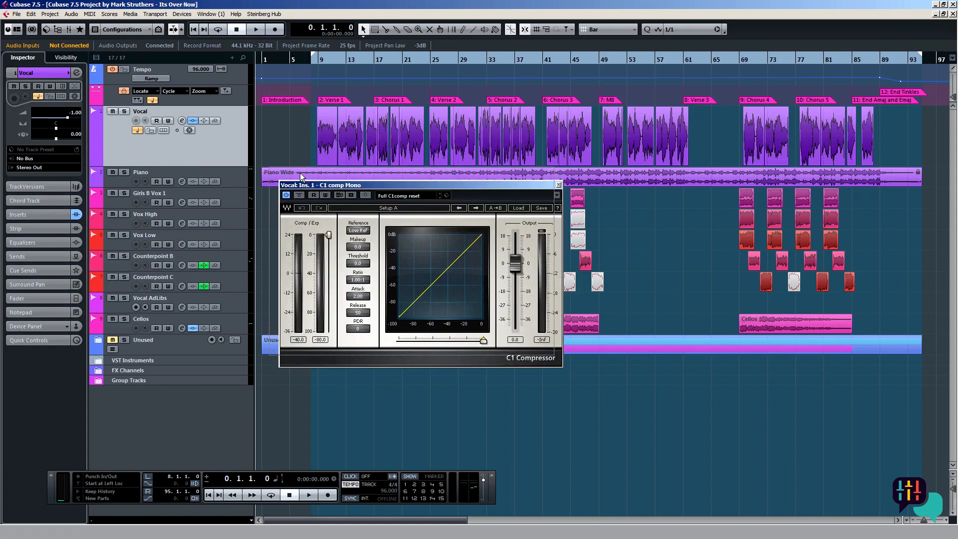
left_click_drag(418, 185, 400, 172)
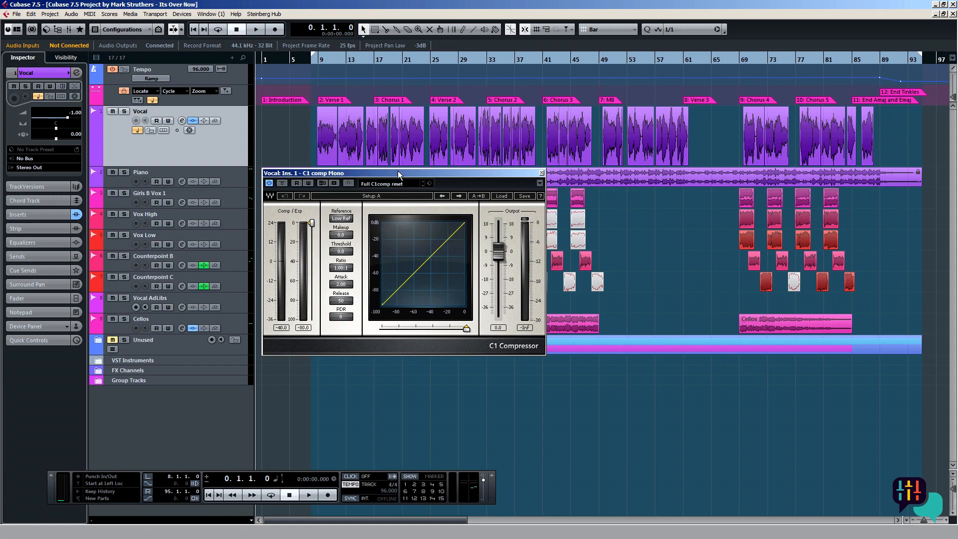
mouse_move(445, 181)
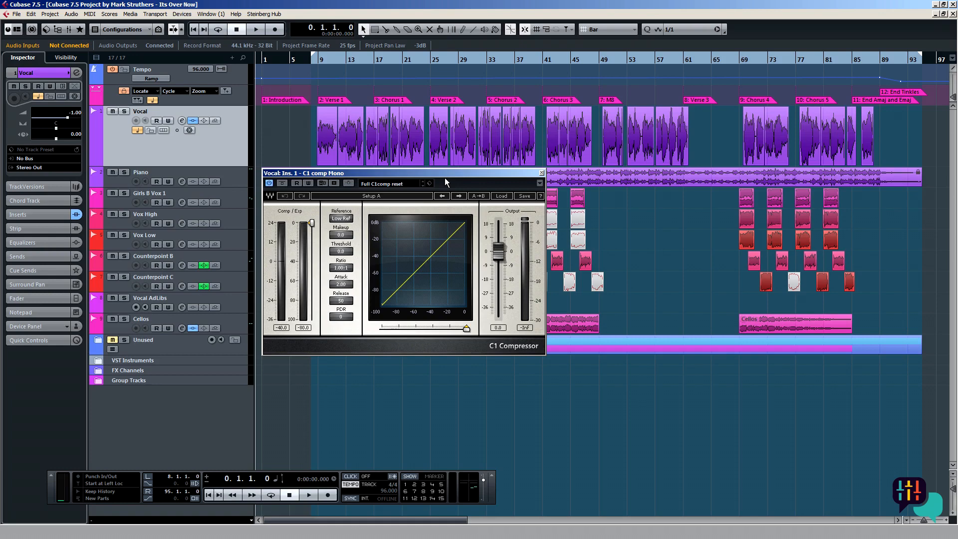
mouse_move(408, 178)
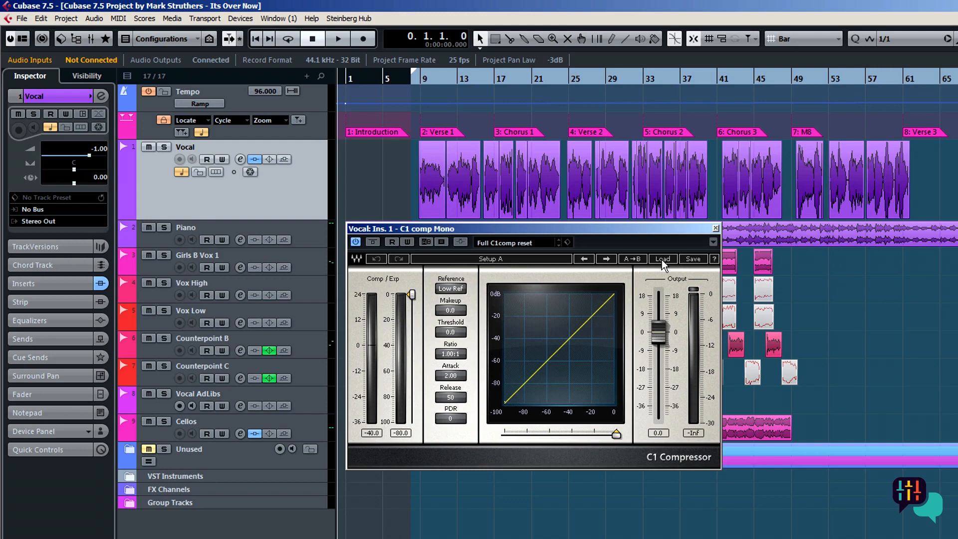
left_click(662, 259)
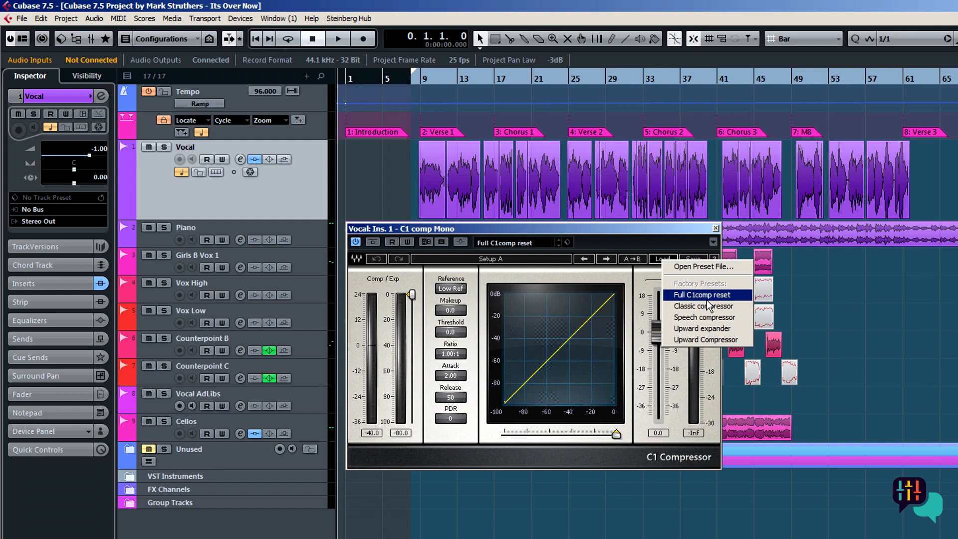
mouse_move(704, 317)
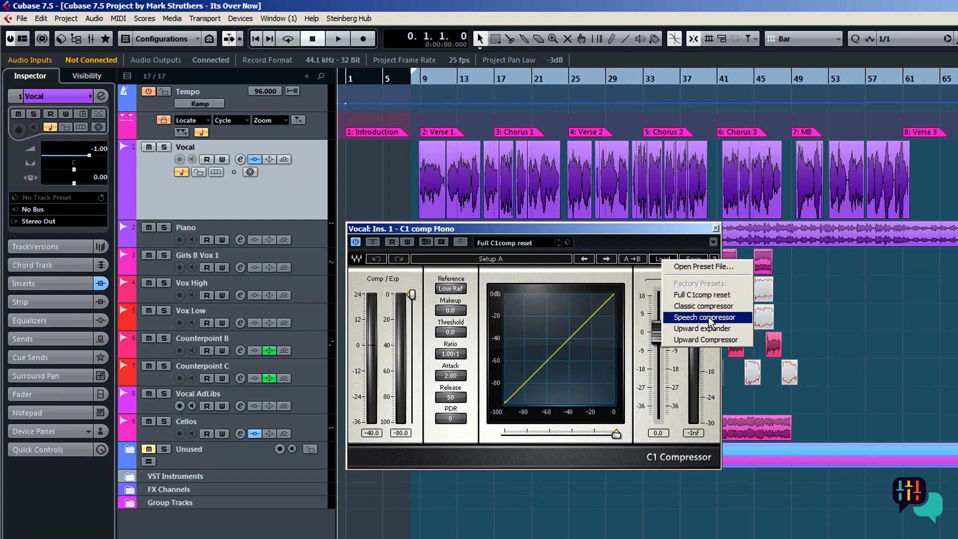
left_click(703, 317)
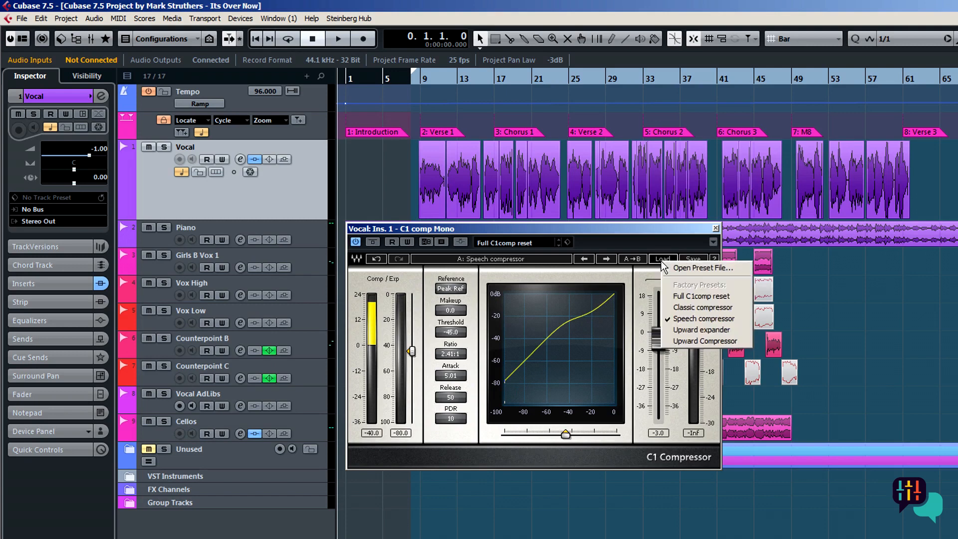
left_click(702, 330)
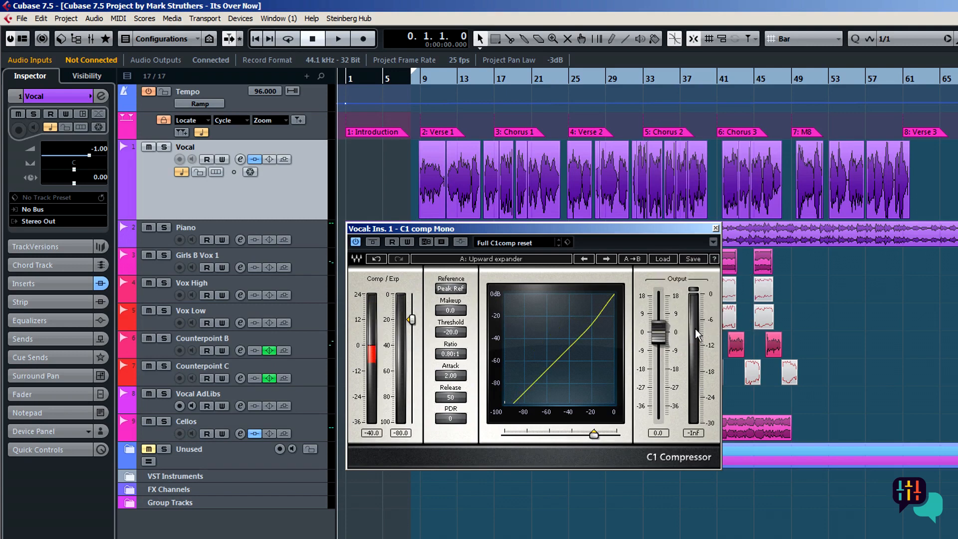
left_click(663, 258)
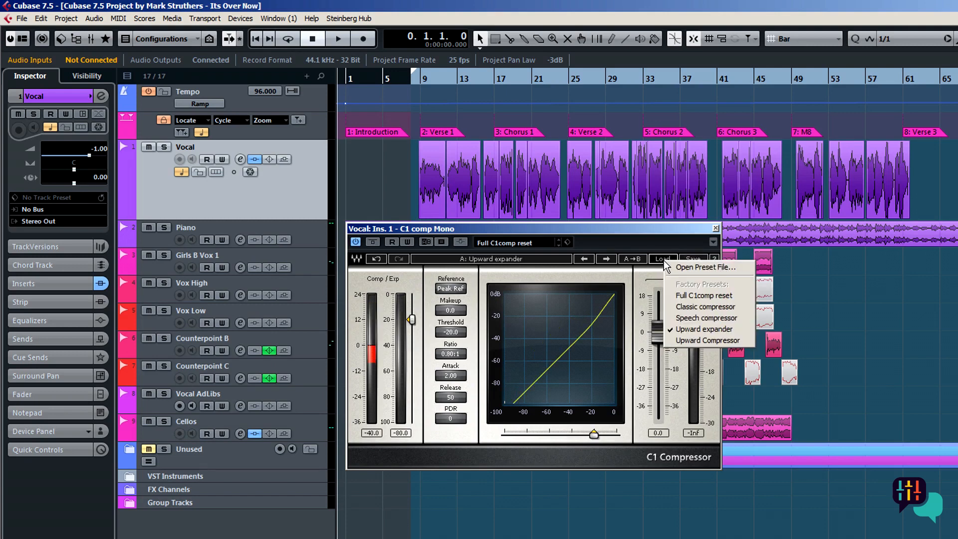
left_click(704, 295)
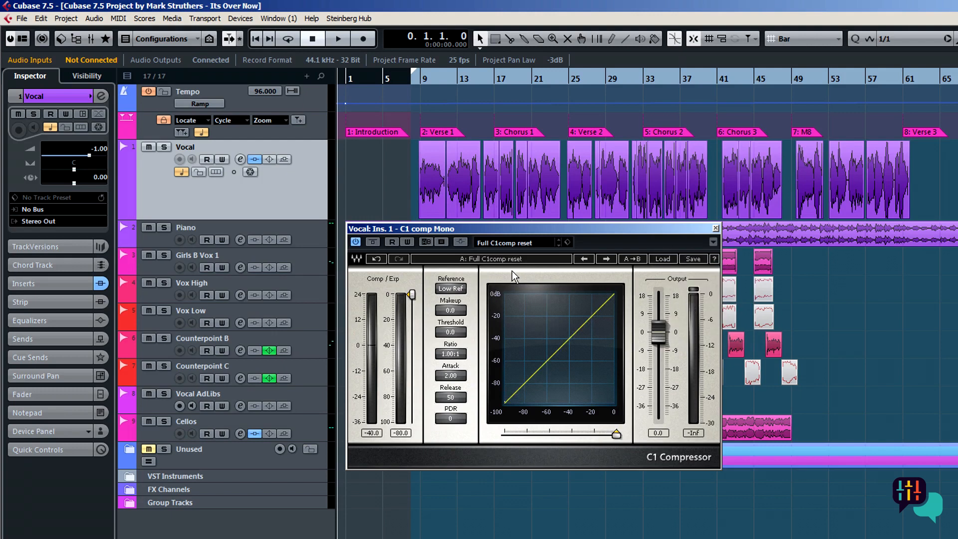
left_click(661, 259)
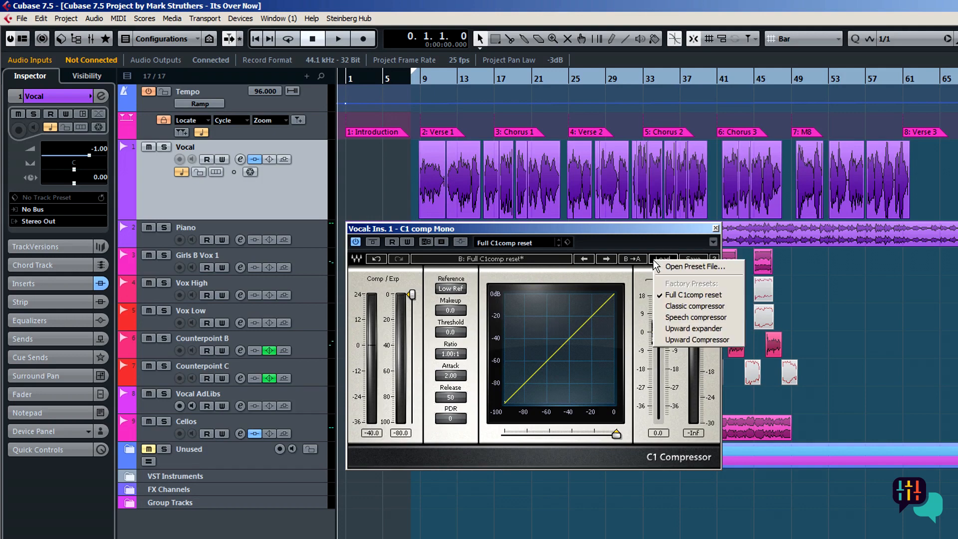
left_click(694, 306)
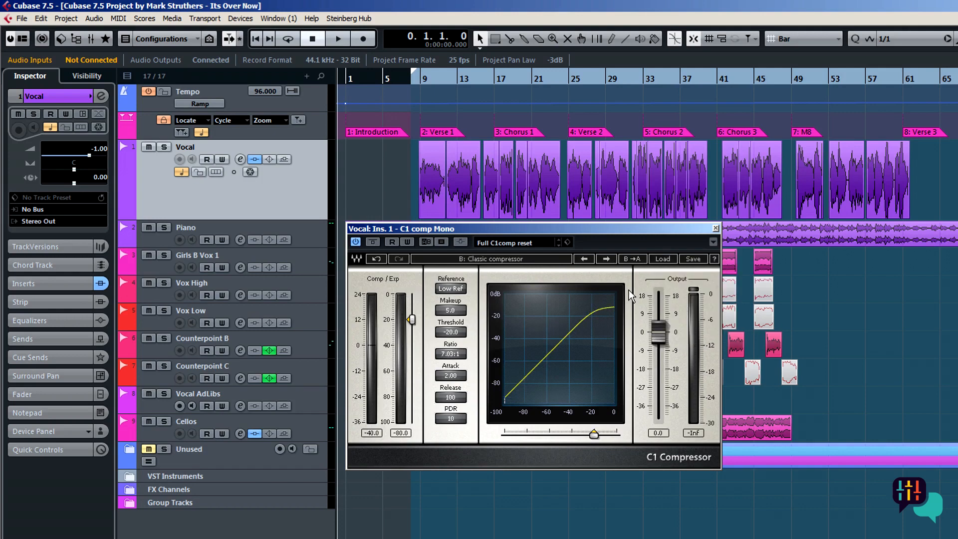
mouse_move(543, 267)
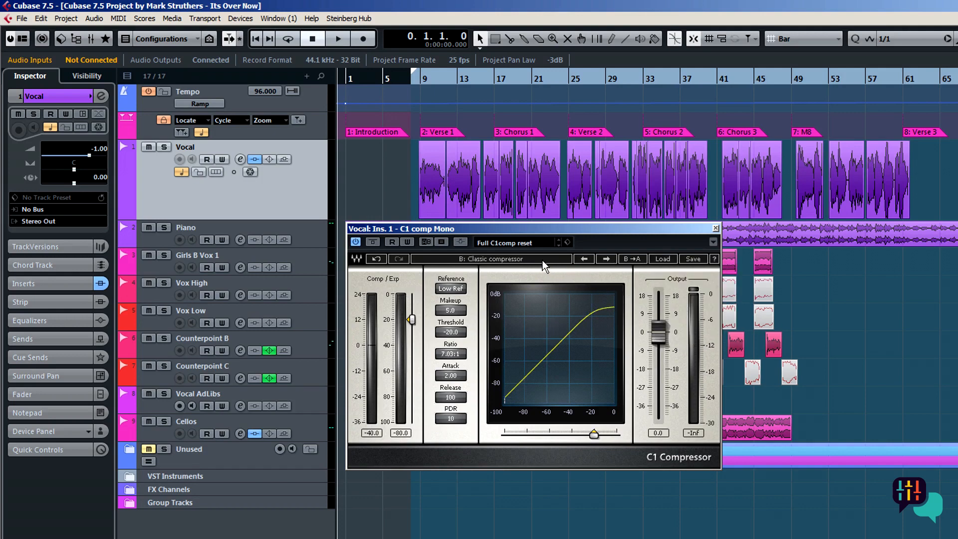
left_click(633, 259)
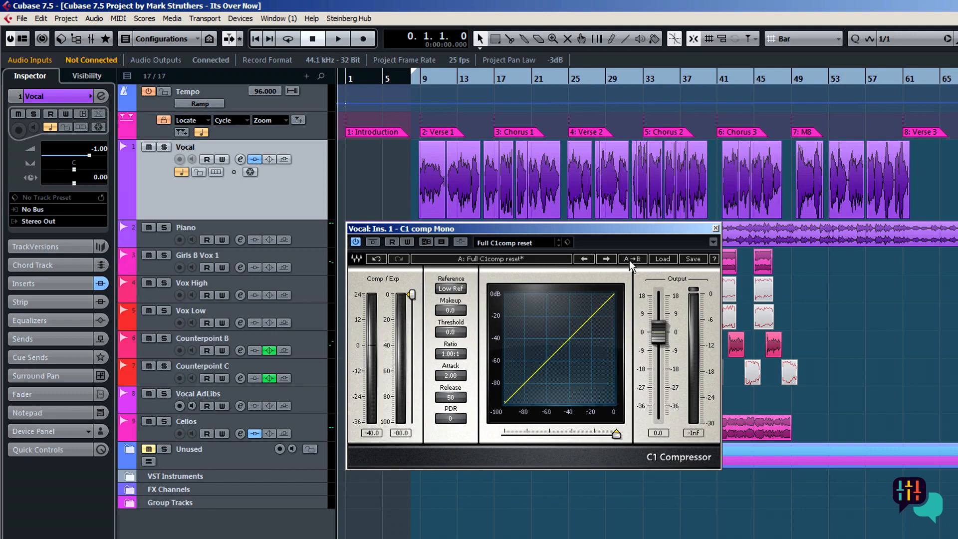
left_click(662, 258)
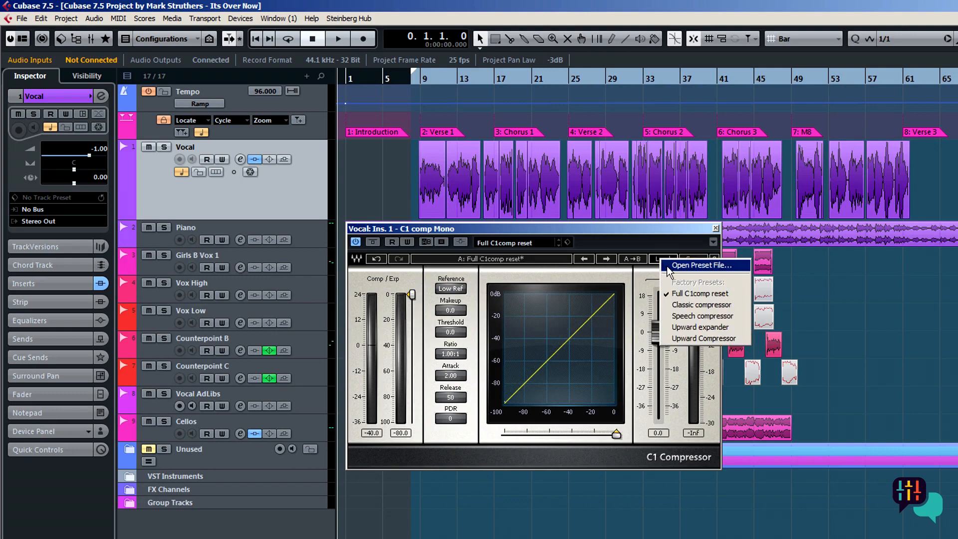
mouse_move(675, 297)
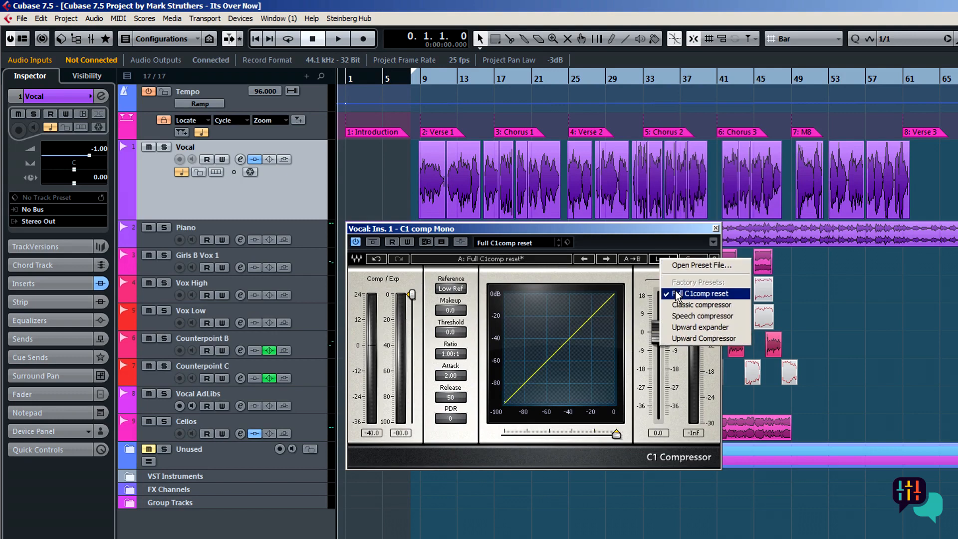
left_click(701, 293)
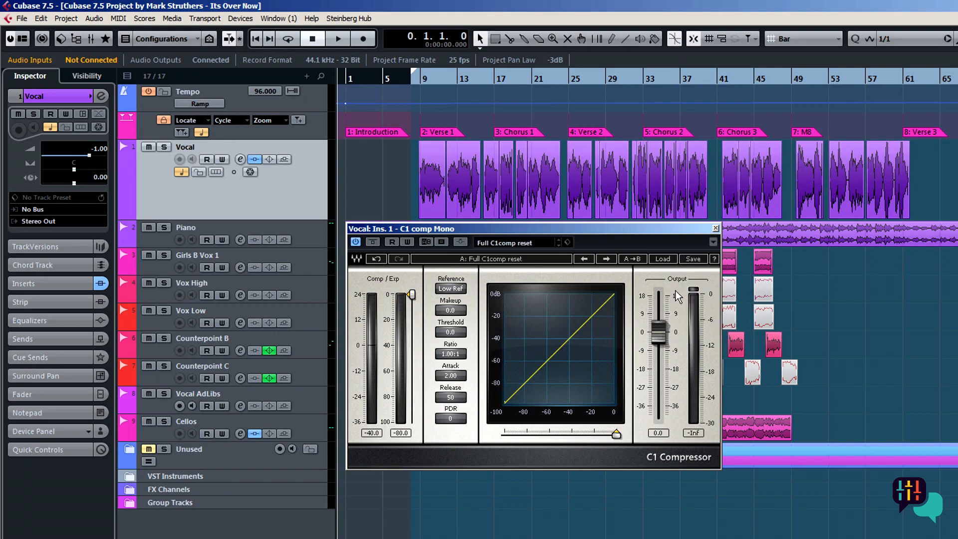
mouse_move(586, 233)
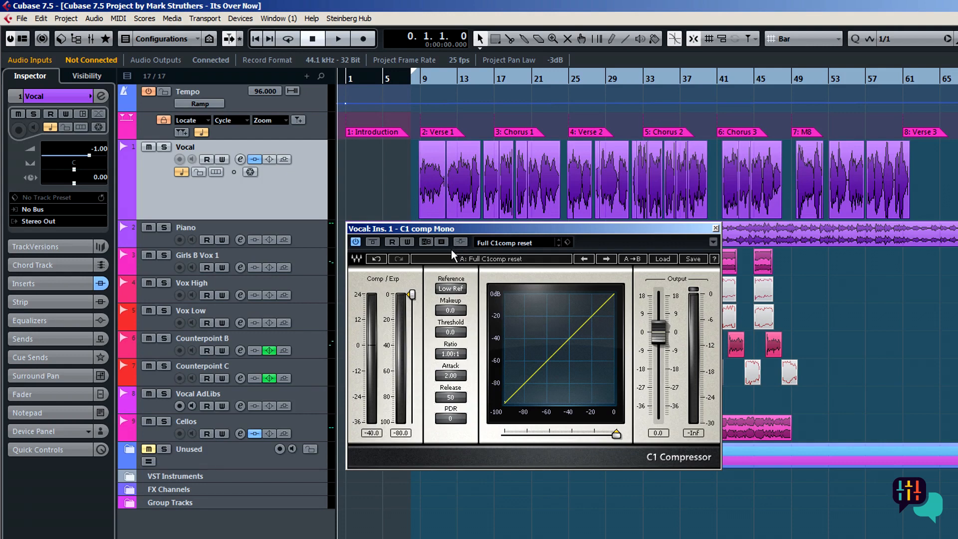
mouse_move(442, 241)
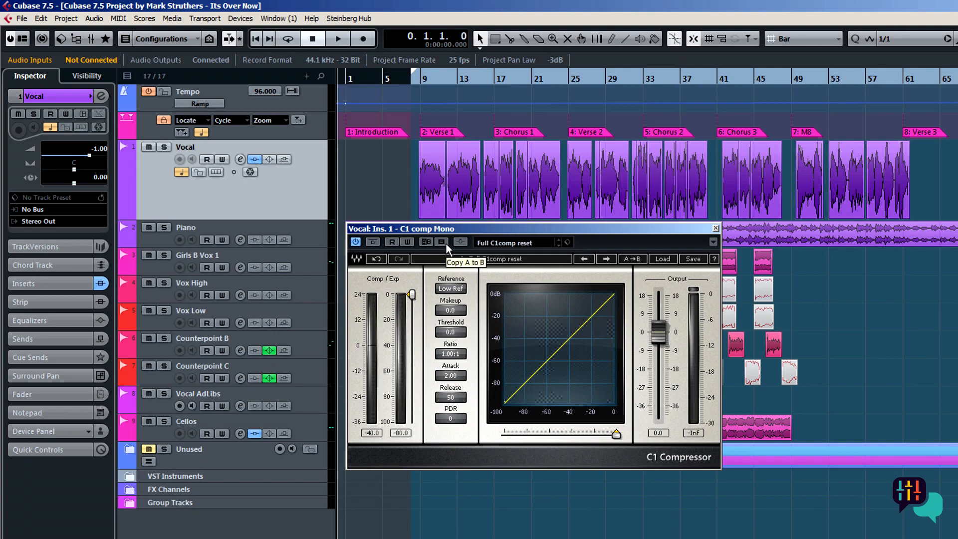
left_click(442, 242)
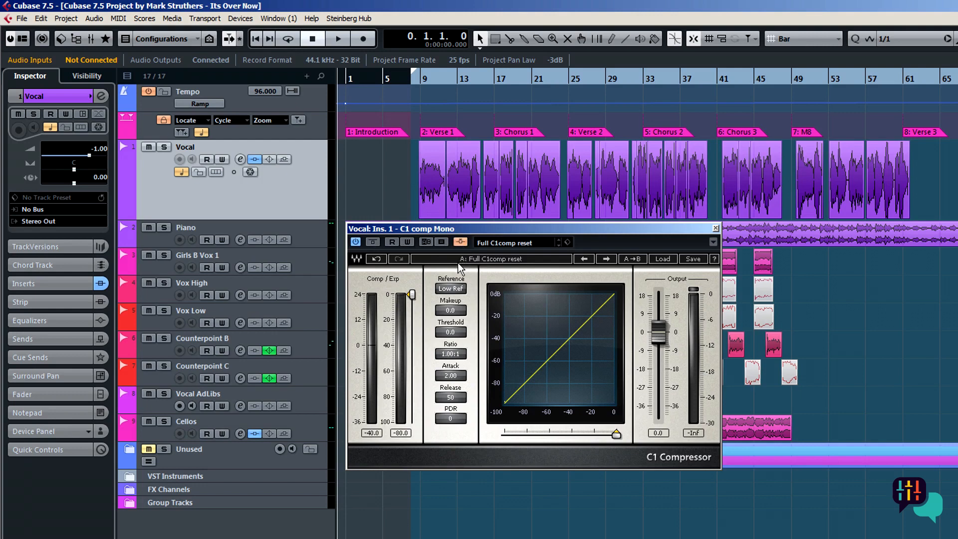
mouse_move(546, 246)
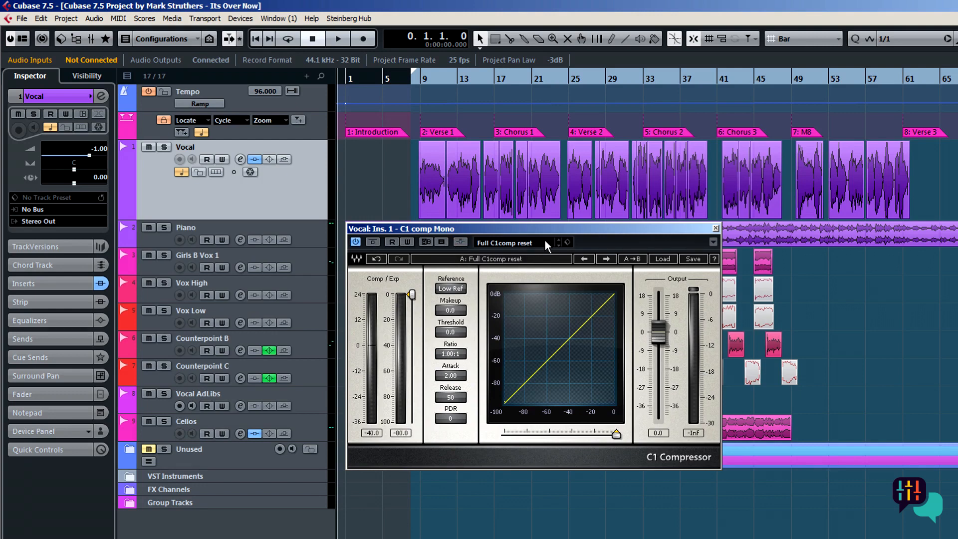
mouse_move(592, 237)
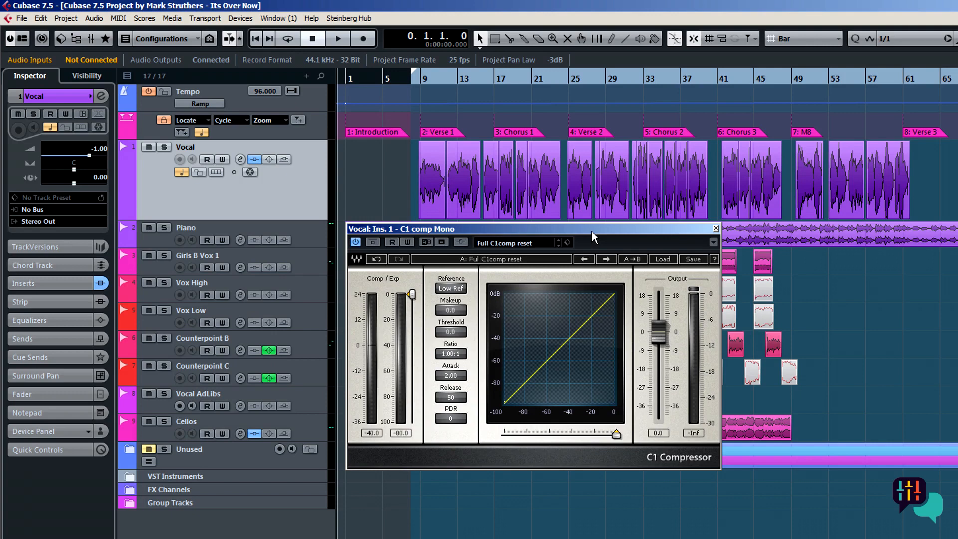
mouse_move(552, 236)
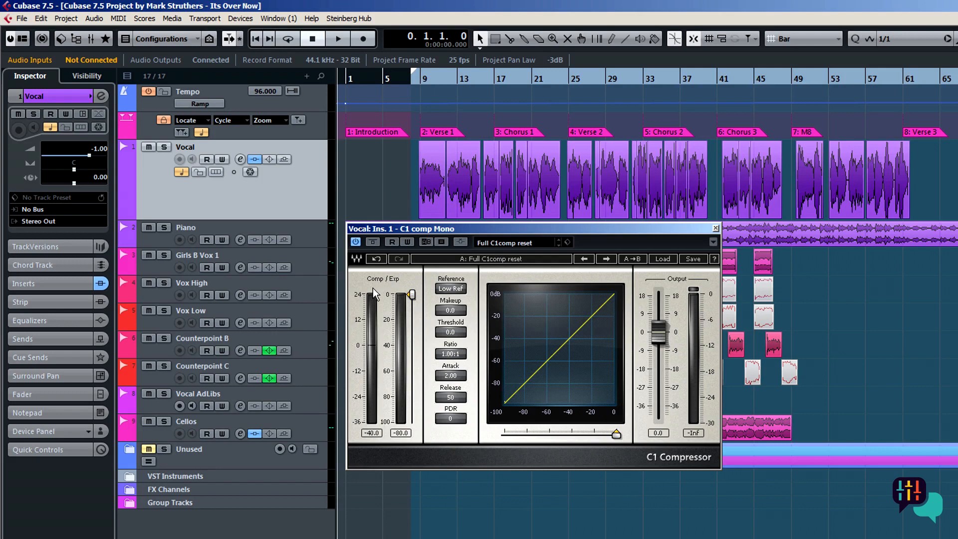
mouse_move(374, 327)
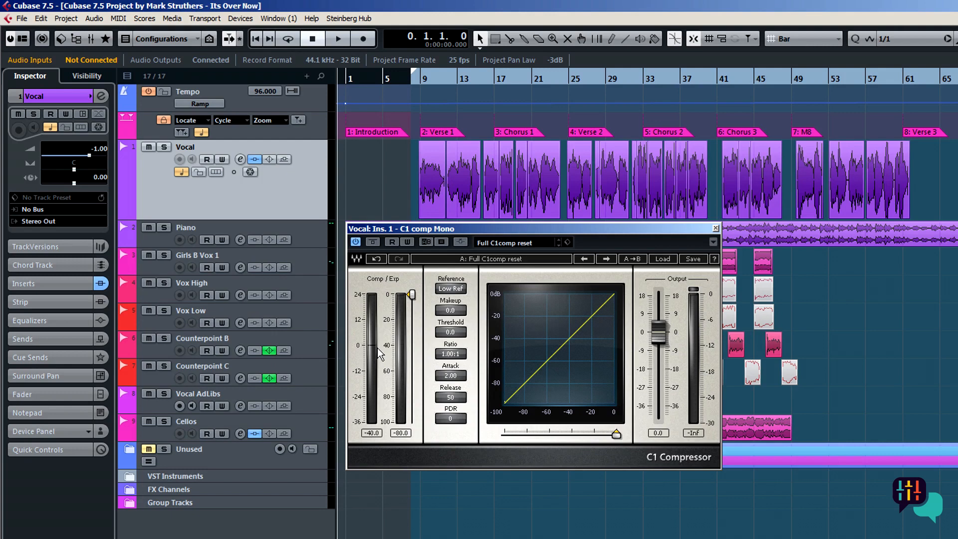
mouse_move(380, 357)
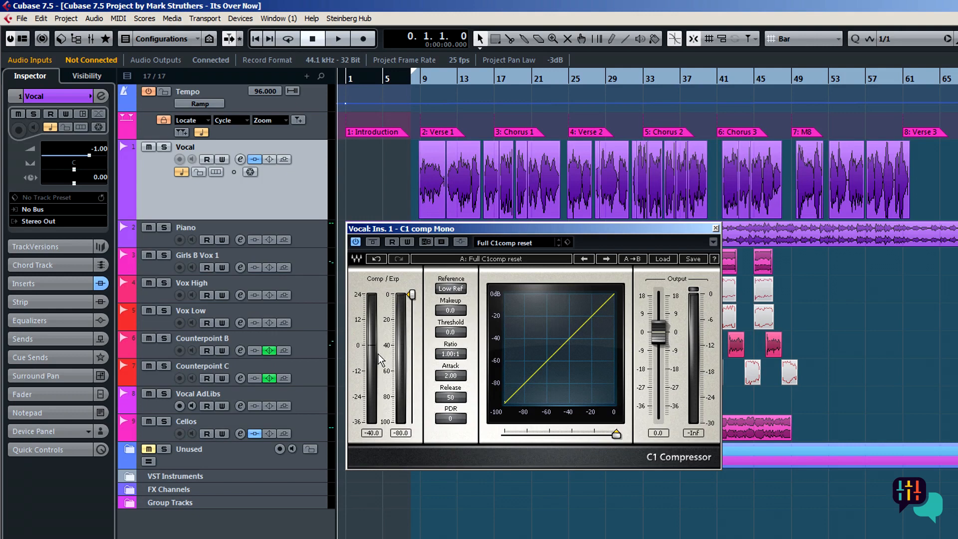
mouse_move(391, 400)
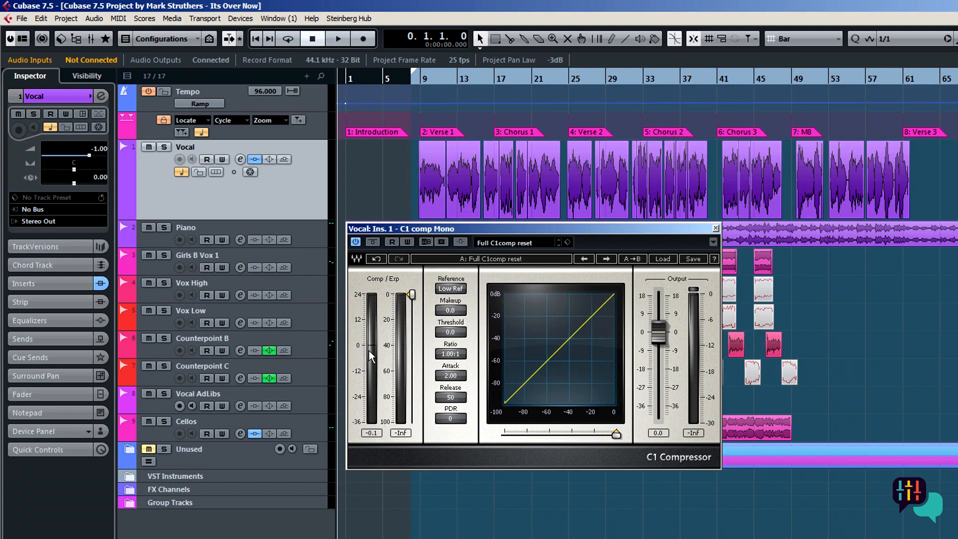
mouse_move(390, 354)
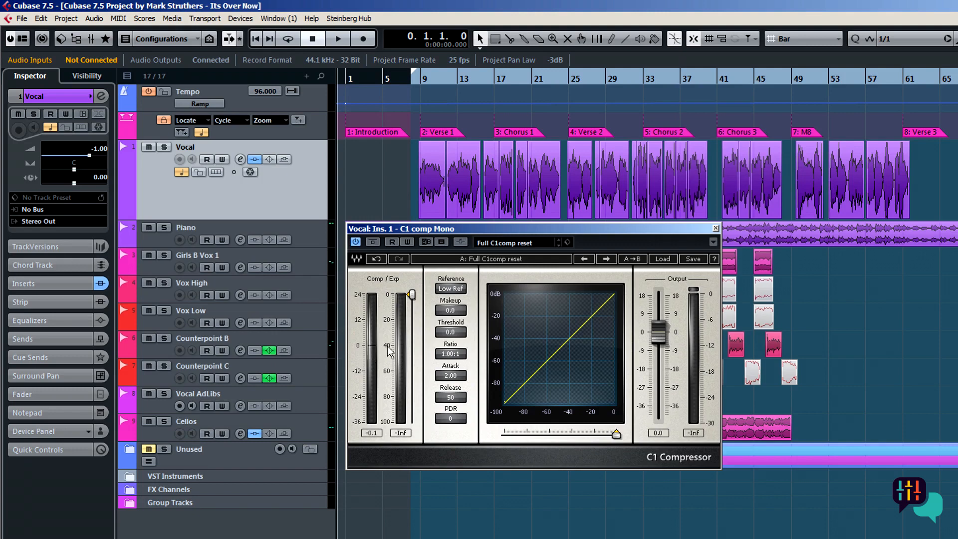
mouse_move(406, 331)
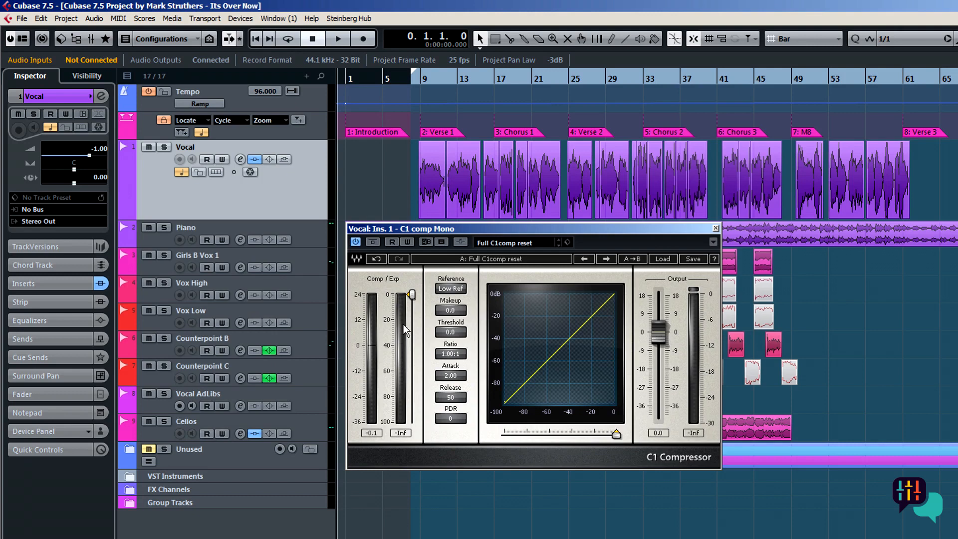
mouse_move(435, 323)
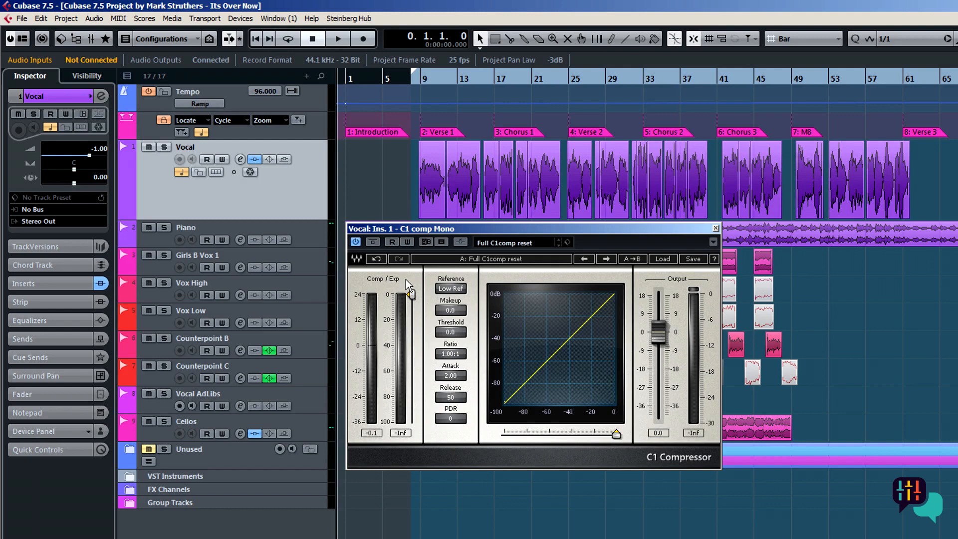
mouse_move(297, 200)
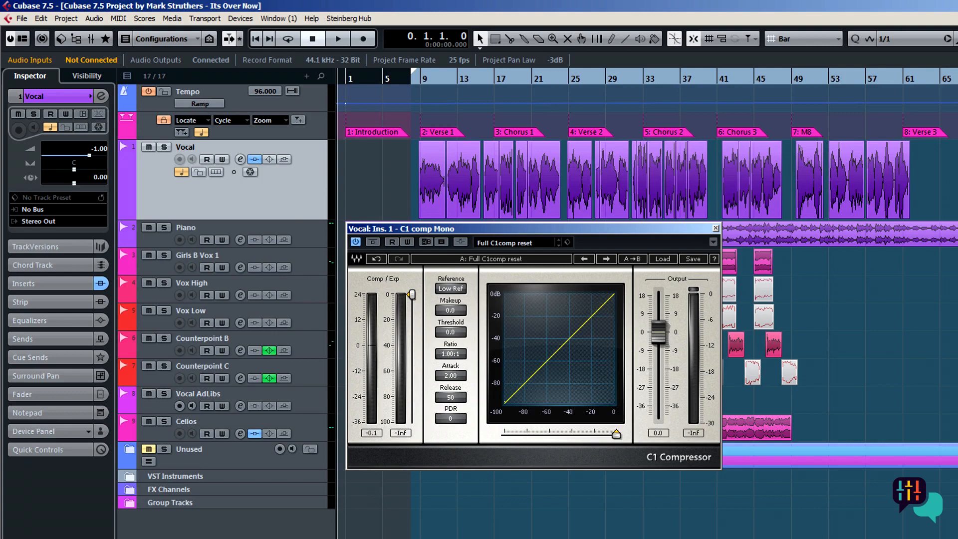
During playback, set the C1 ratio to about 3:1 and the threshold near -9.6 dB.
left_click(338, 39)
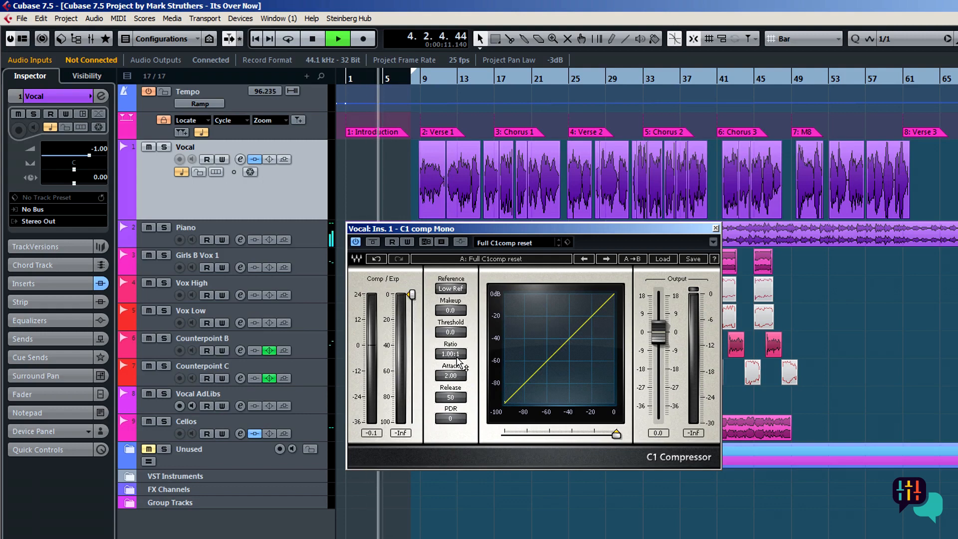
left_click(450, 353)
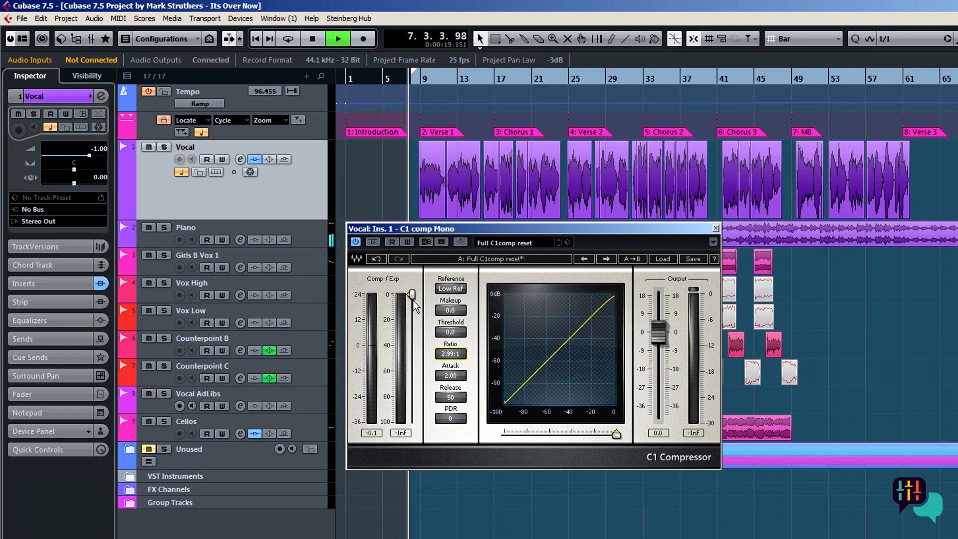
left_click_drag(412, 294, 412, 297)
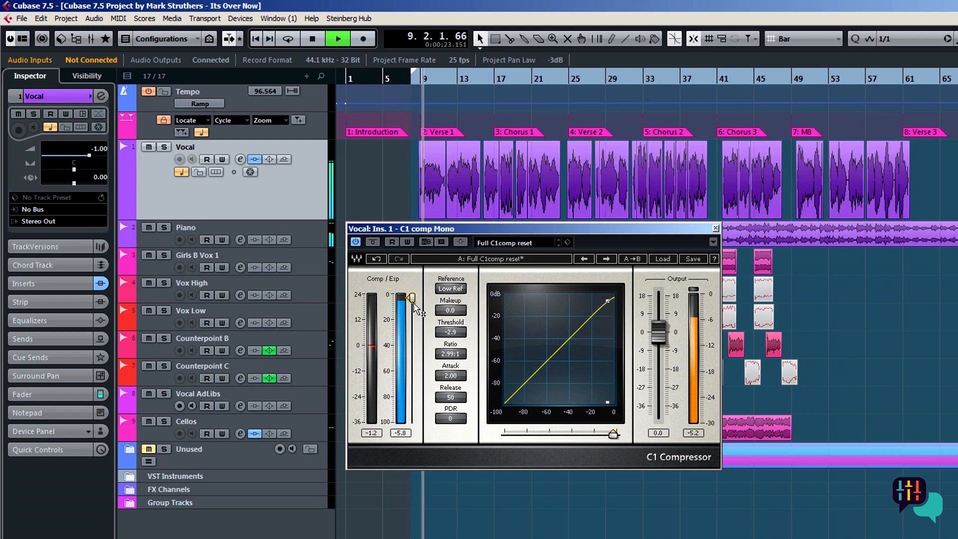
left_click_drag(407, 298, 403, 303)
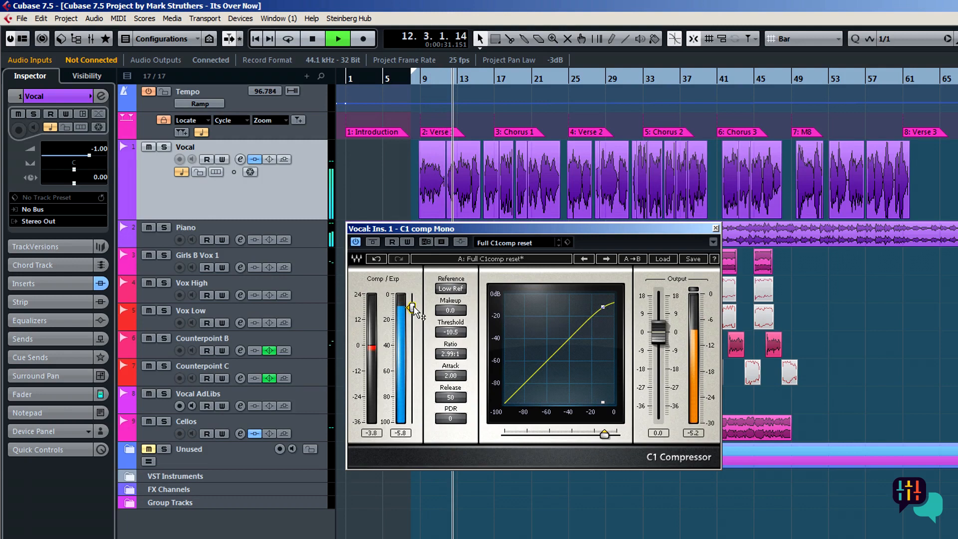
left_click_drag(403, 306, 406, 302)
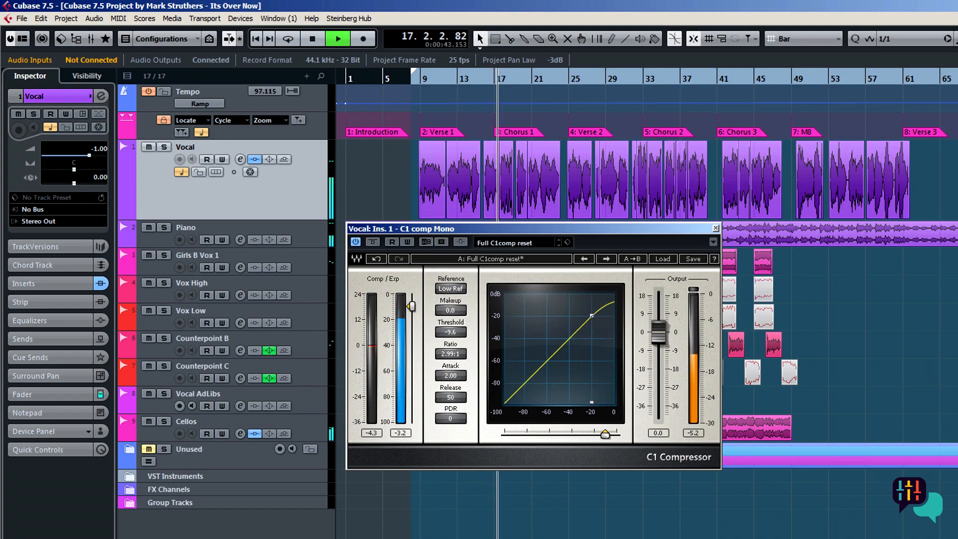
Stop playback and test threshold values between roughly -11 and -17 dB.
left_click(313, 39)
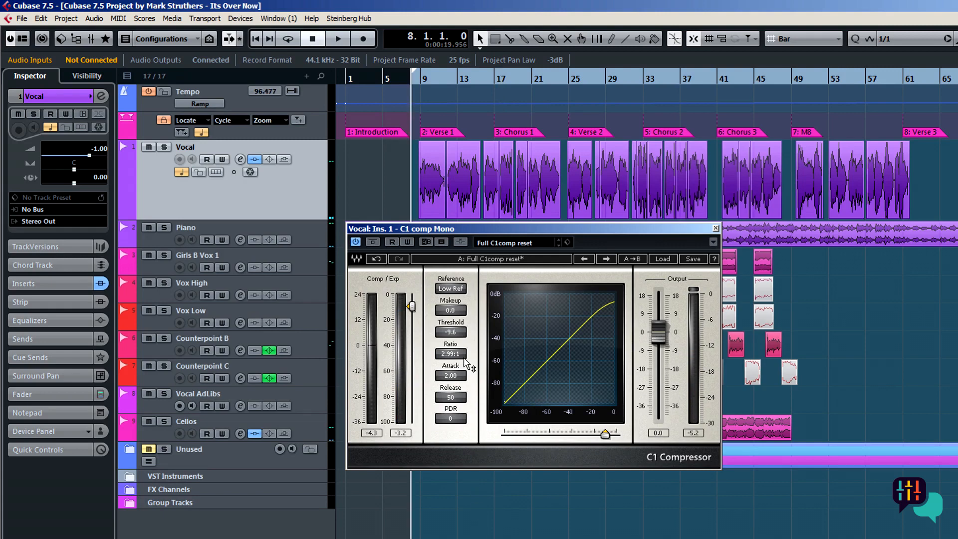
mouse_move(467, 336)
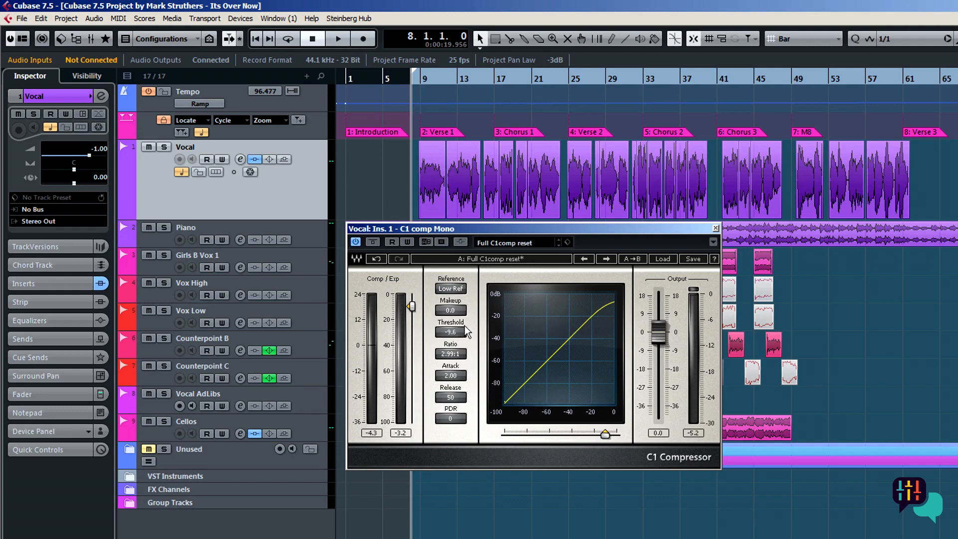
mouse_move(412, 312)
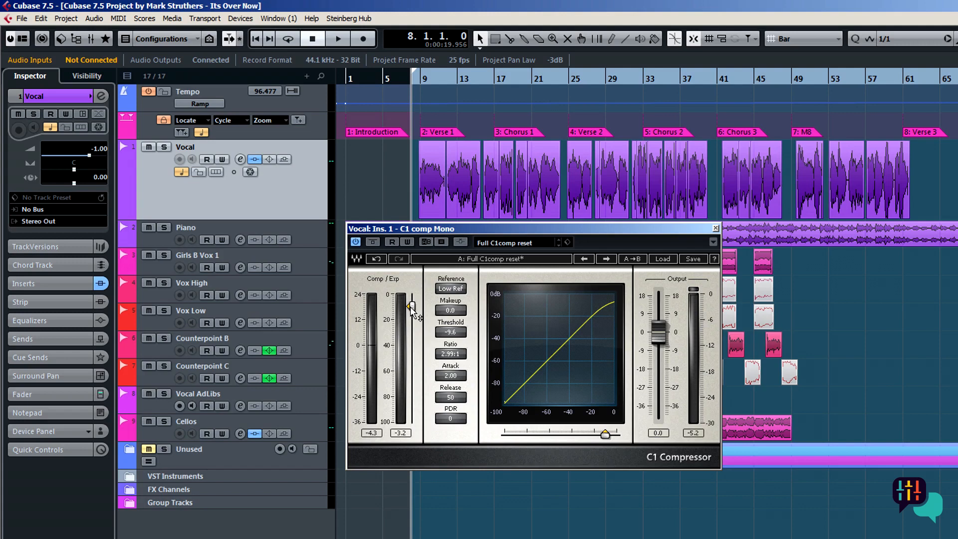
left_click_drag(410, 305, 410, 308)
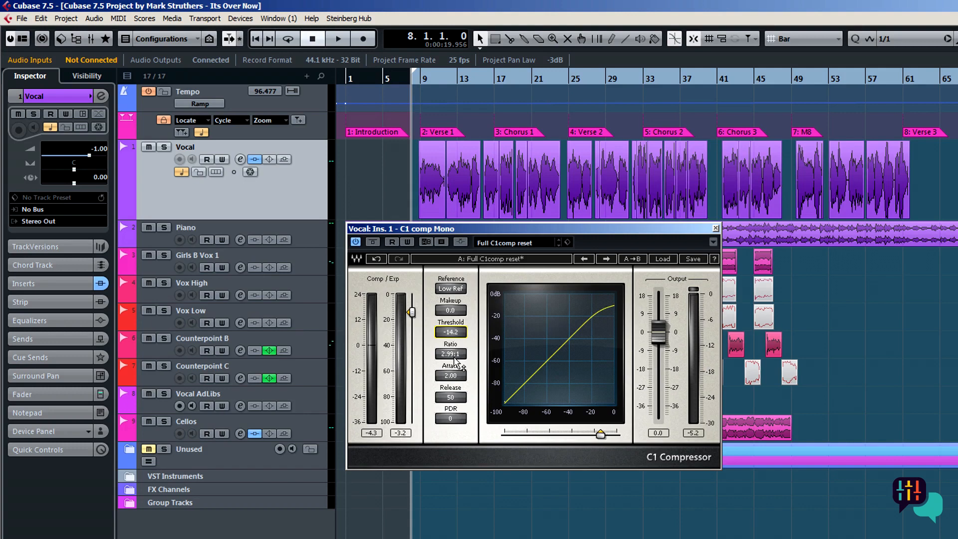
left_click_drag(409, 323, 409, 308)
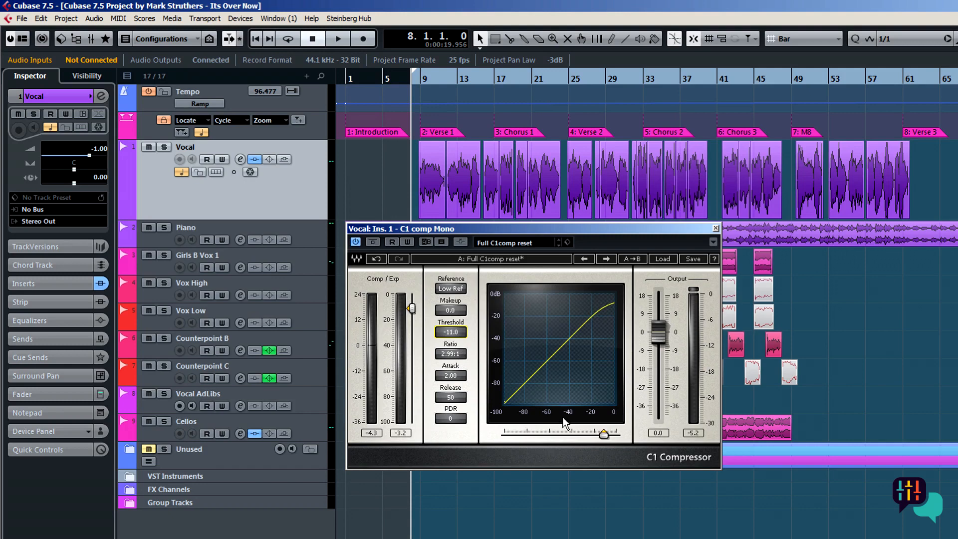
mouse_move(605, 443)
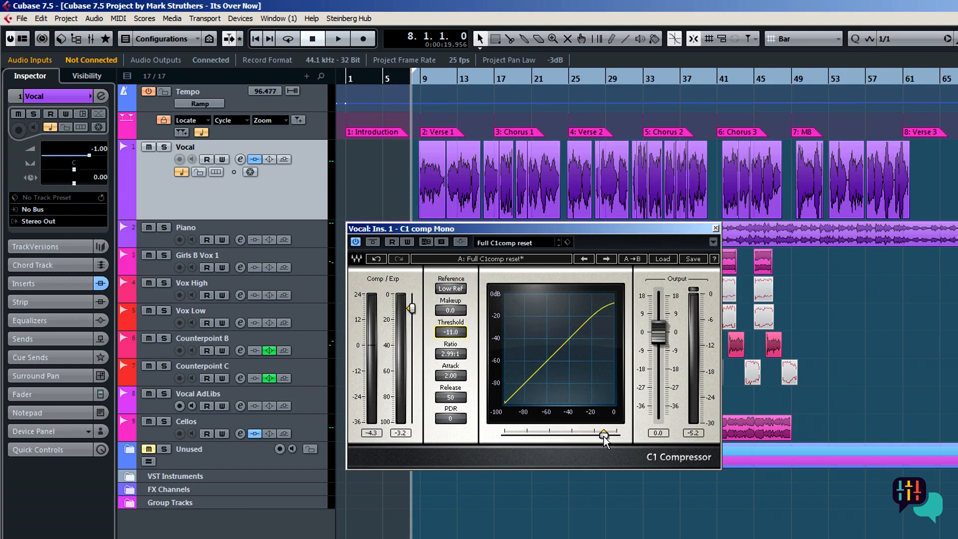
left_click_drag(602, 433, 595, 434)
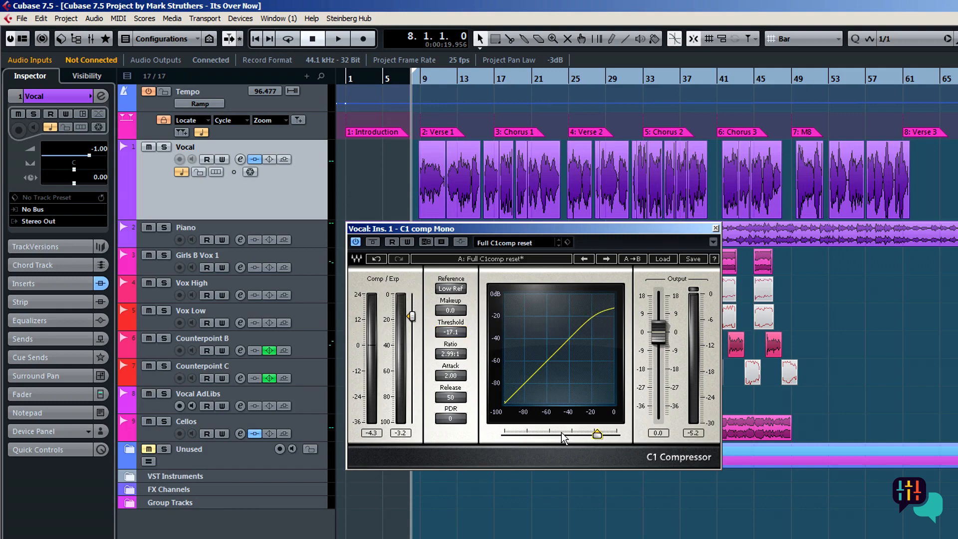
left_click_drag(596, 434, 590, 434)
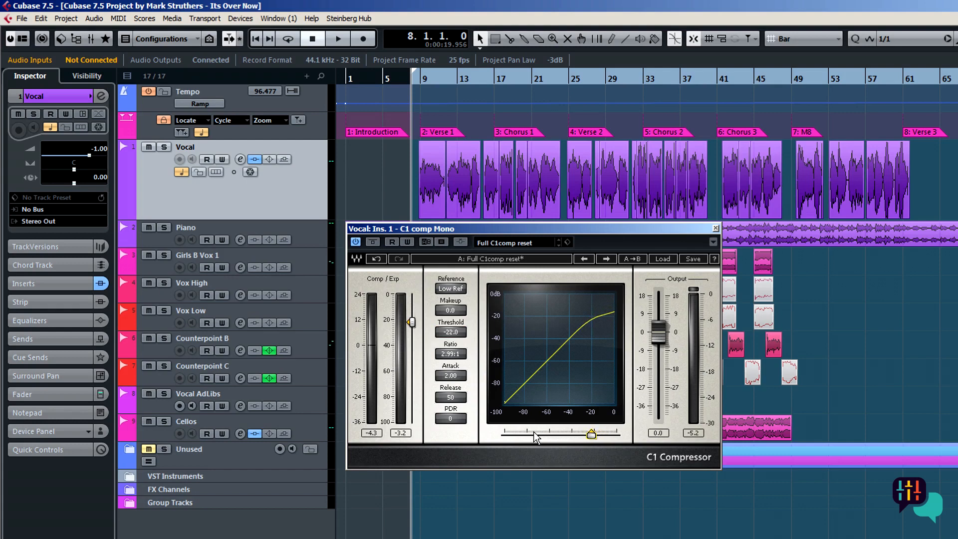
left_click_drag(531, 433, 599, 433)
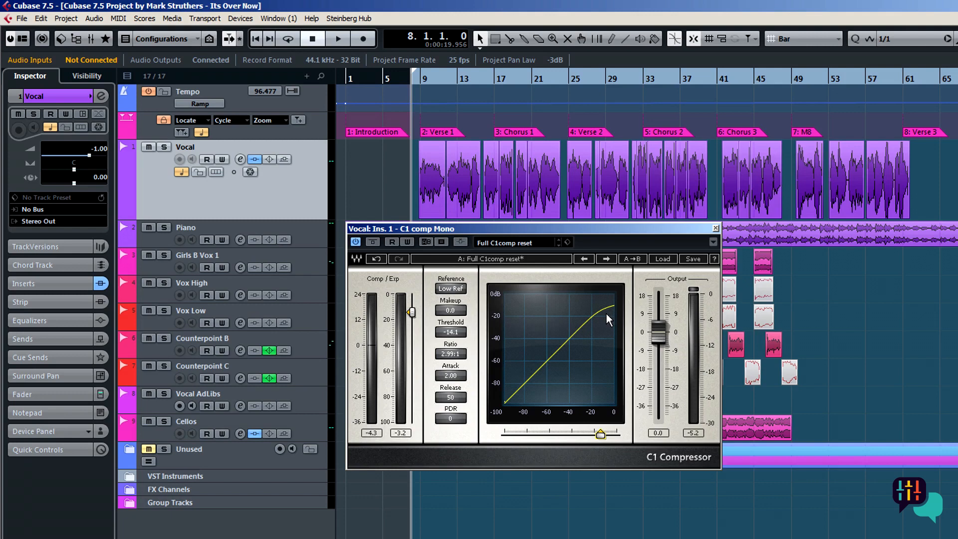
mouse_move(598, 383)
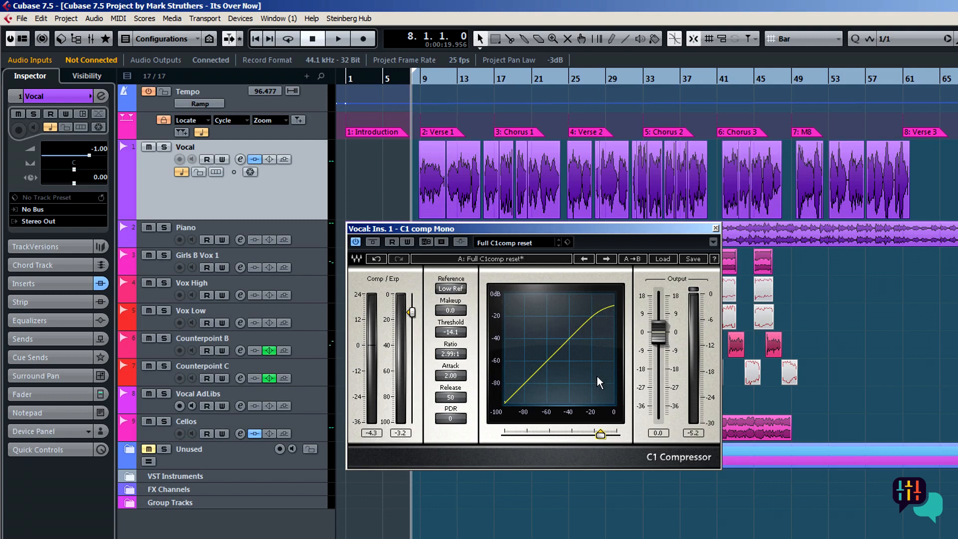
Sweep the threshold down to about -50 dB, then settle it at -6.0 dB.
left_click_drag(410, 311, 410, 323)
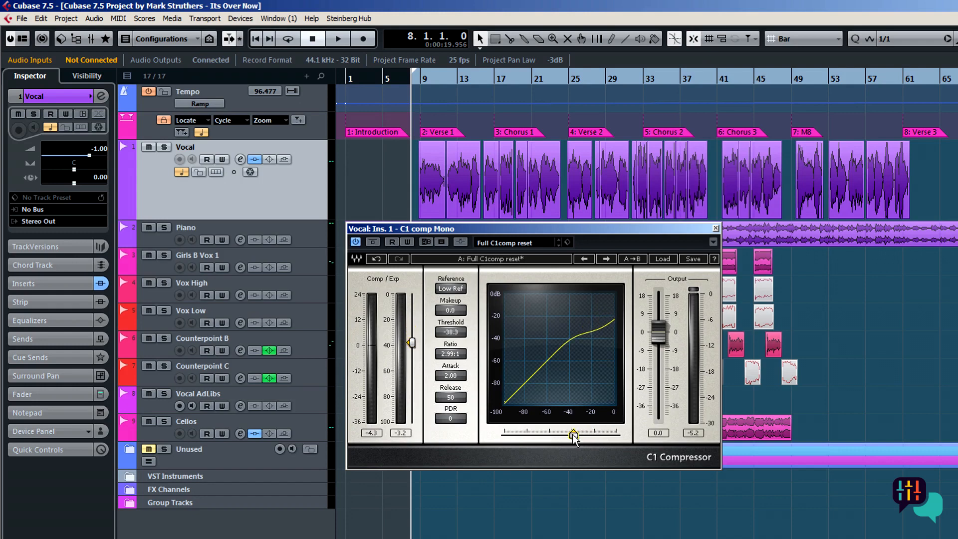
left_click_drag(573, 434, 560, 434)
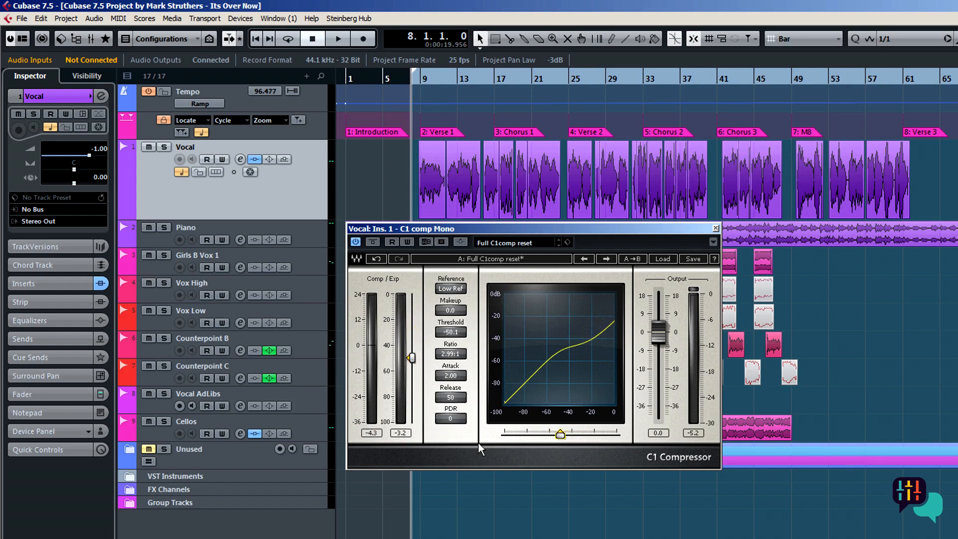
left_click_drag(409, 357, 410, 311)
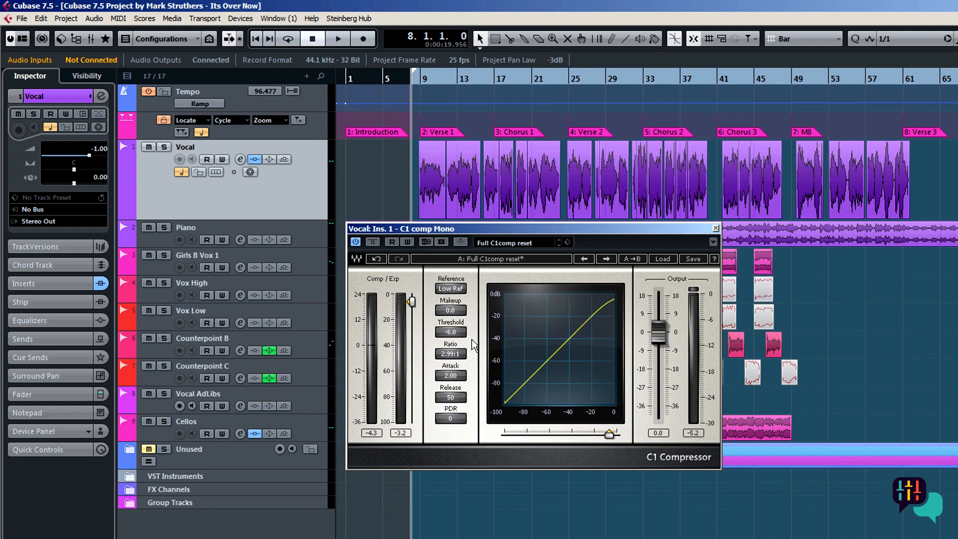
mouse_move(470, 360)
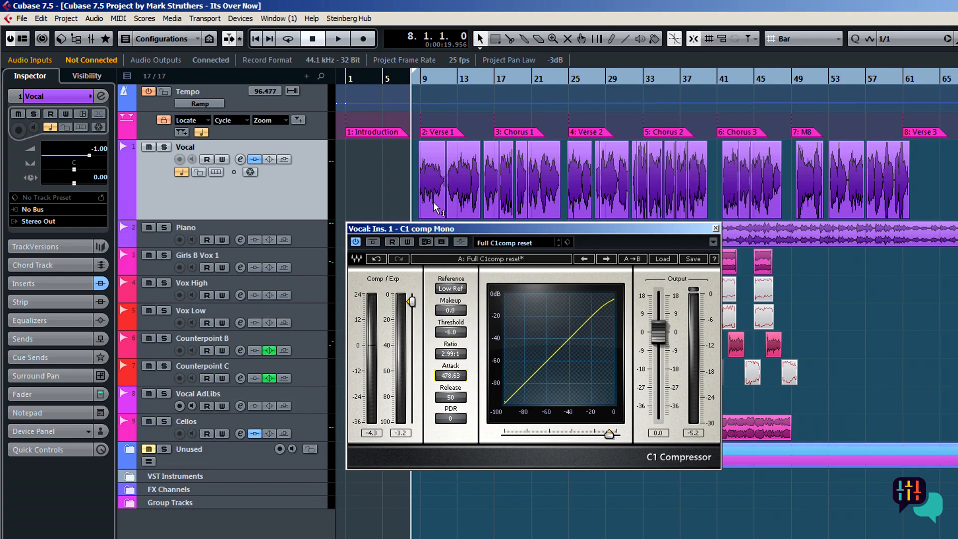
Set the C1 attack time to 25.00 ms.
left_click_drag(450, 375, 450, 360)
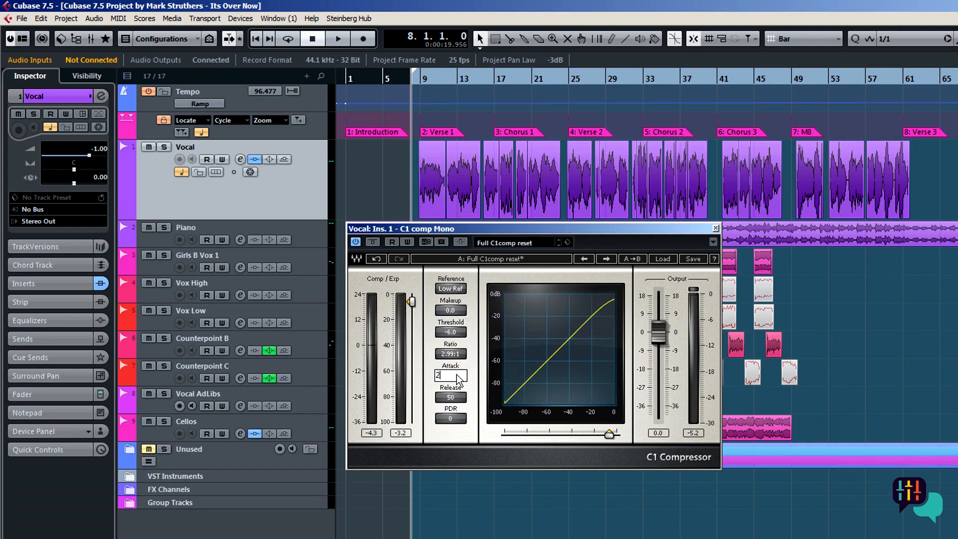
type("25.00")
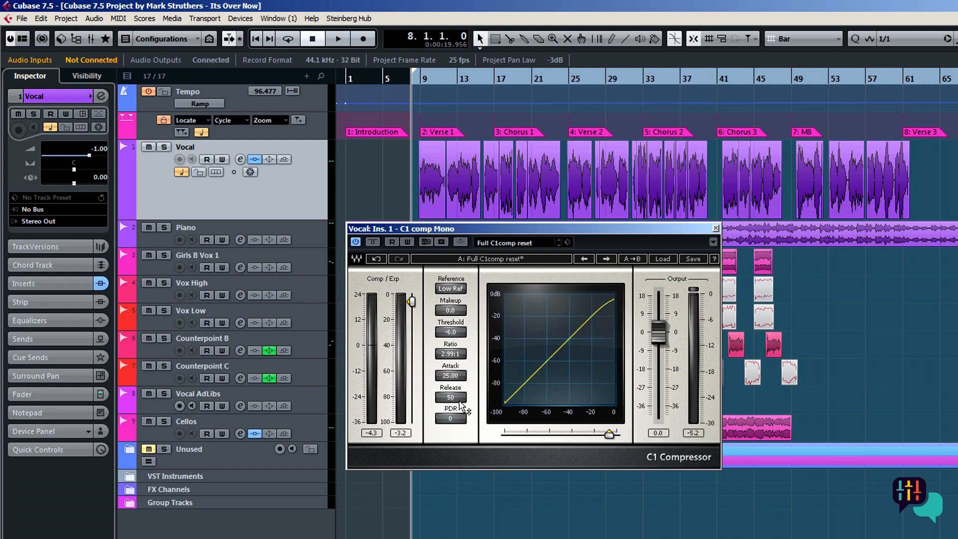
mouse_move(460, 402)
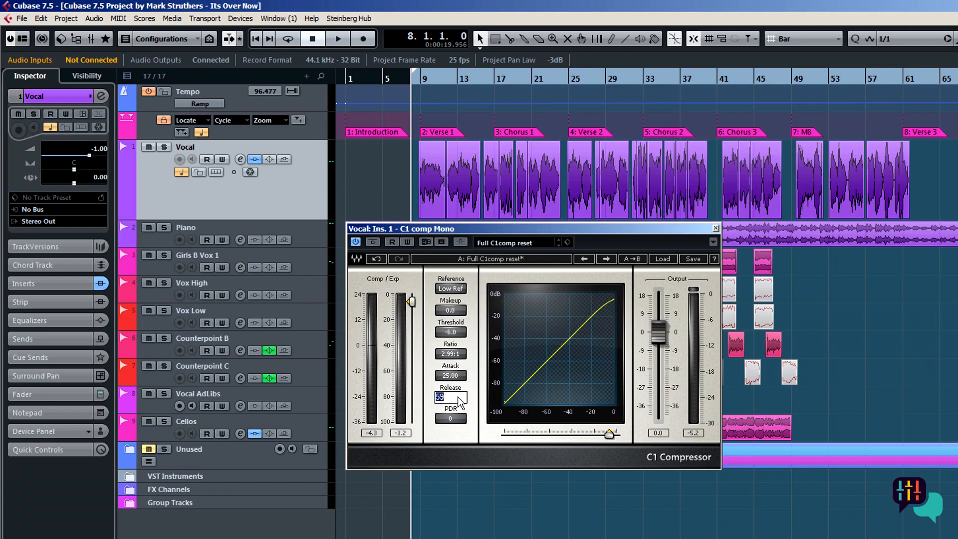
Set the C1 release time to 25 ms and commit it.
type("25")
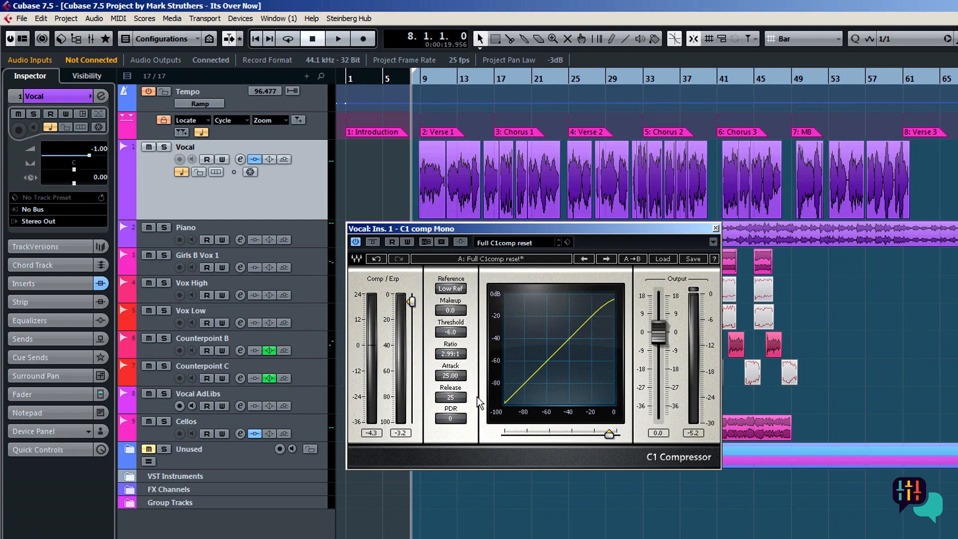
left_click(450, 287)
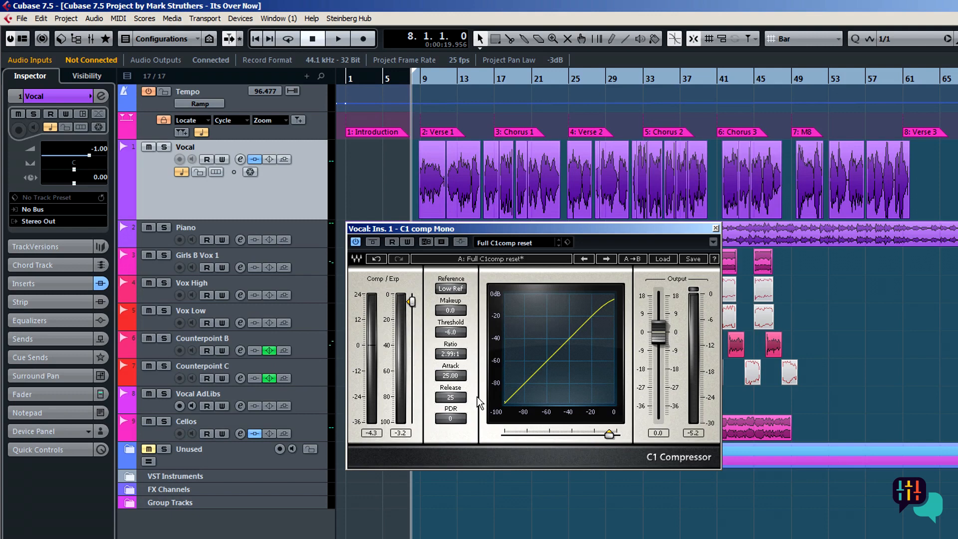
mouse_move(459, 421)
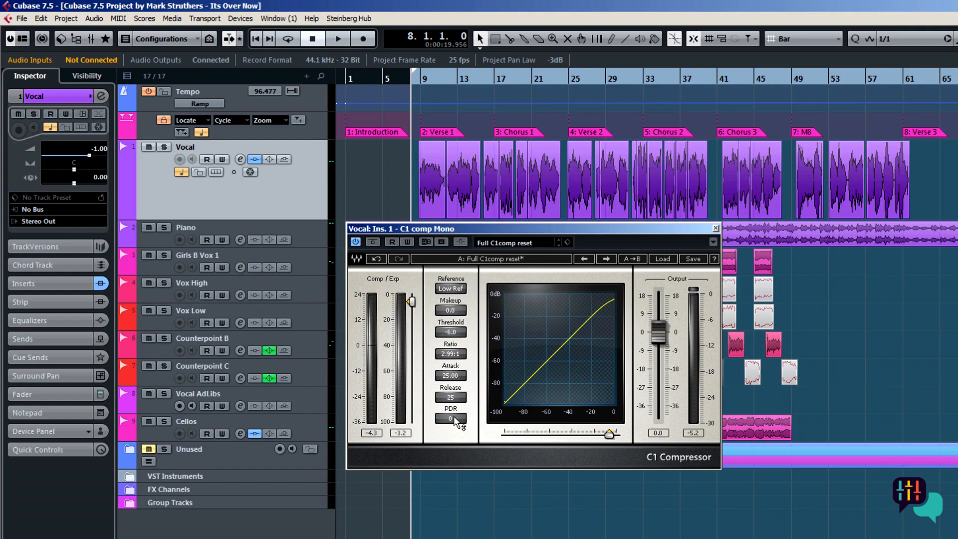
mouse_move(461, 425)
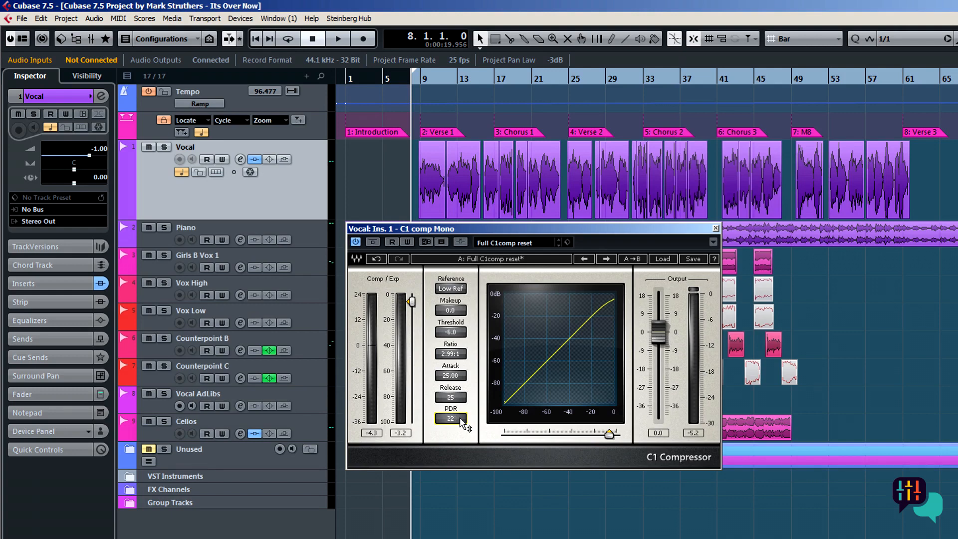
left_click_drag(450, 418, 450, 434)
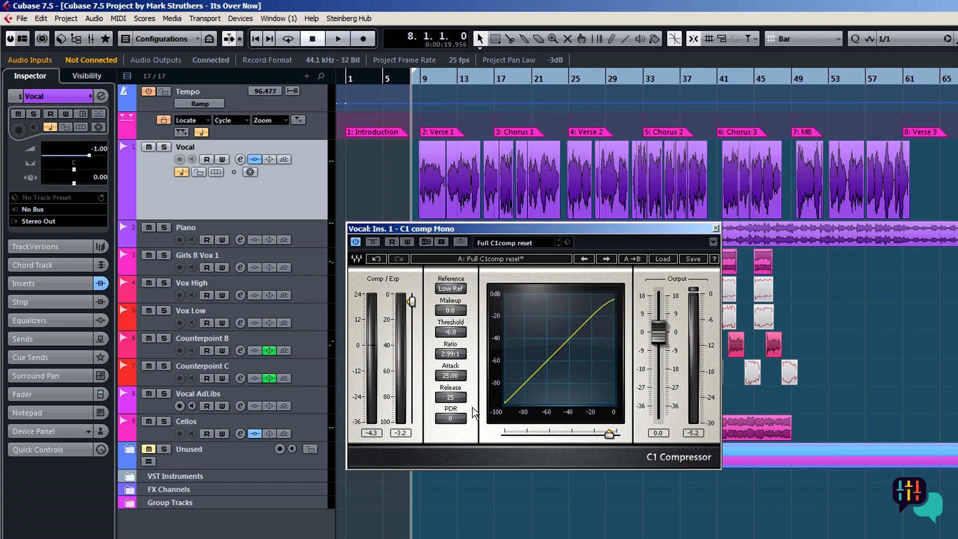
left_click(450, 353)
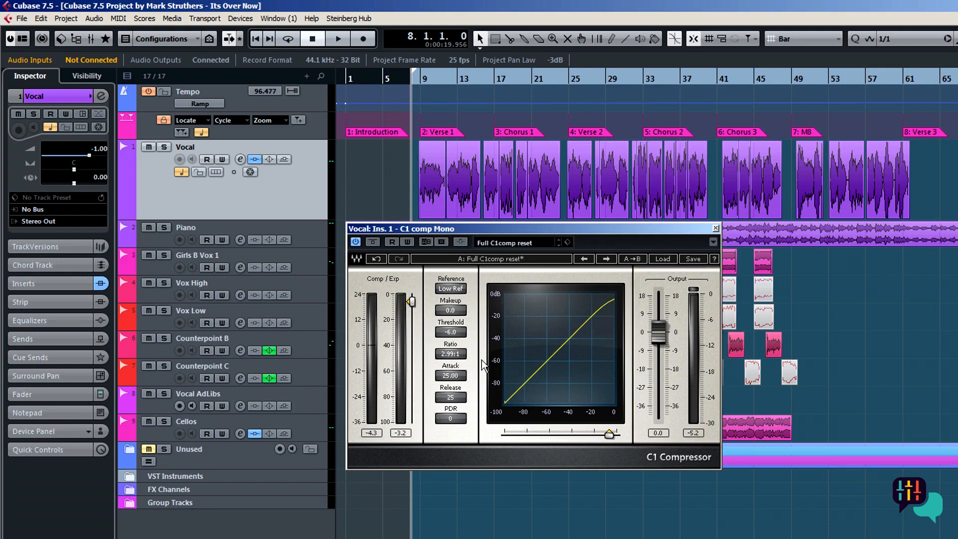
mouse_move(467, 314)
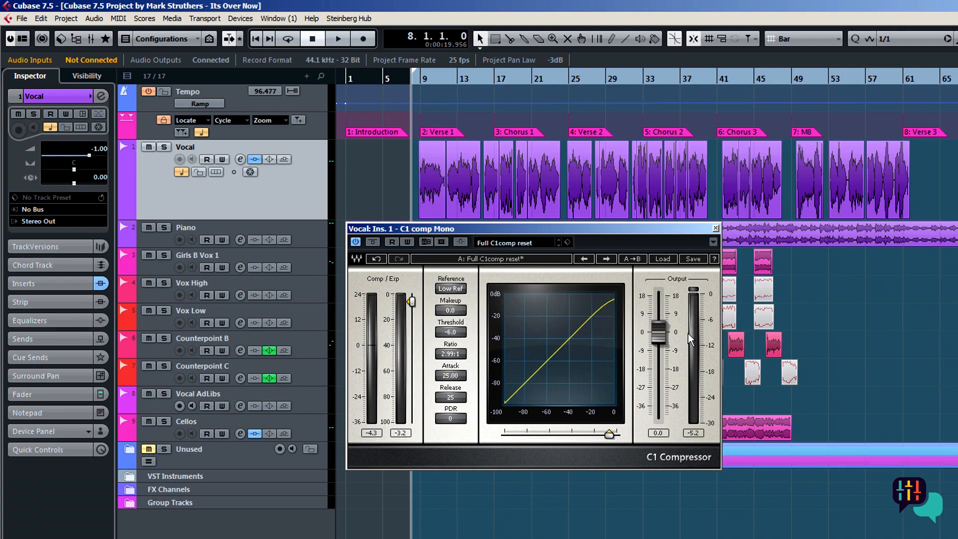
Set the C1 makeup gain to 4.0 dB and start playback.
left_click_drag(690, 339, 699, 440)
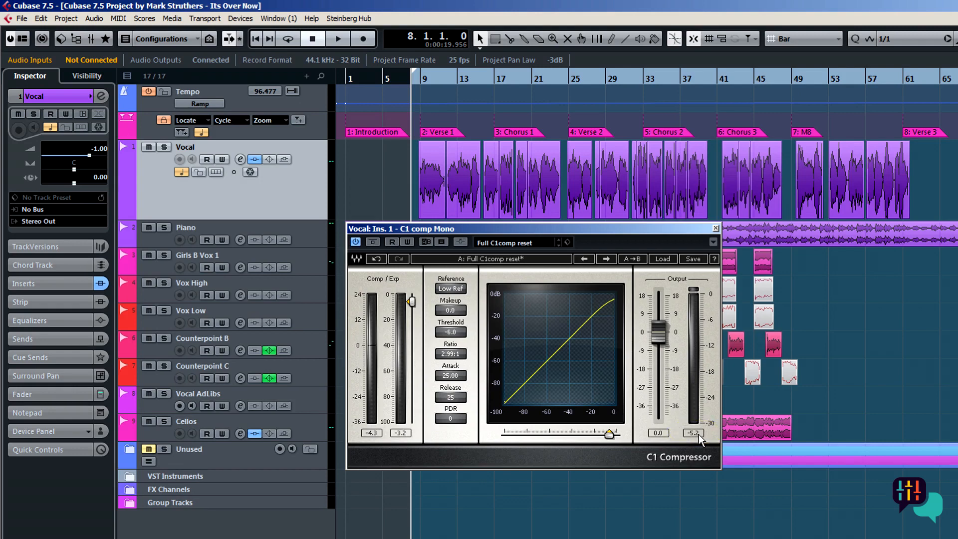
mouse_move(451, 319)
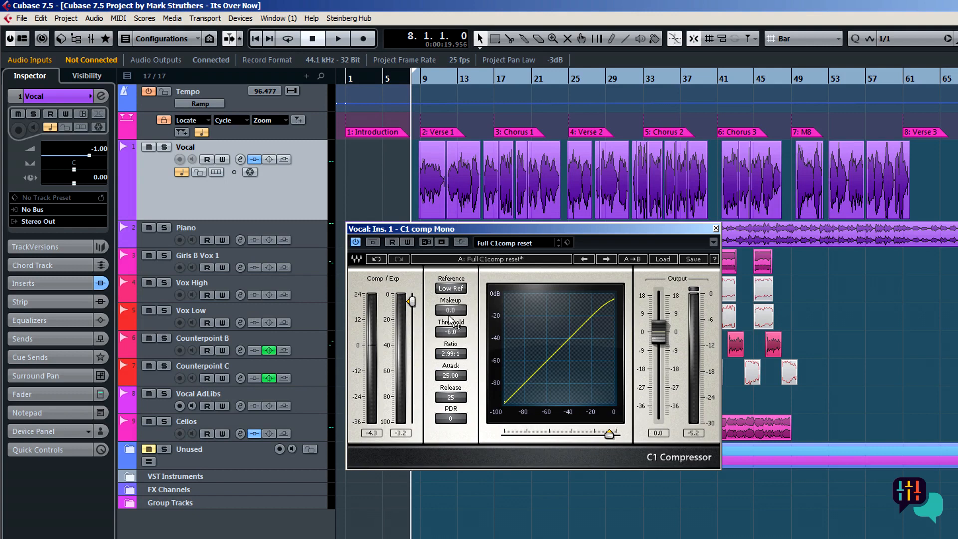
left_click(450, 309)
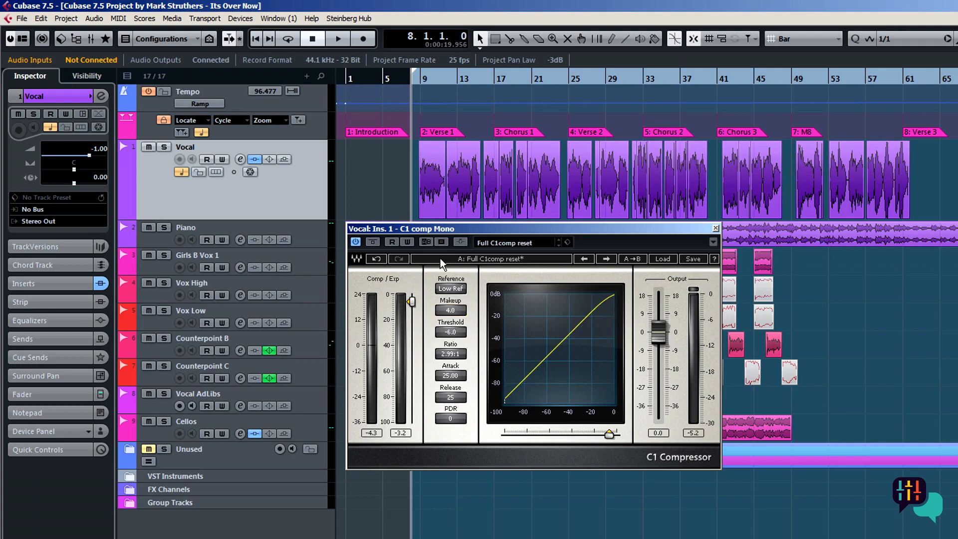
left_click(337, 38)
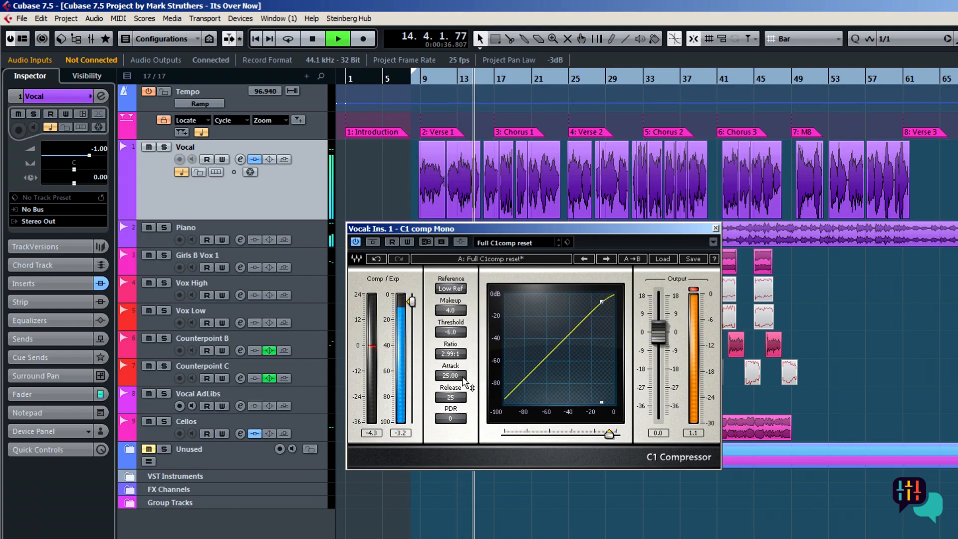
While listening, shorten the attack to about 10 ms and reset makeup gain to 0.0 dB.
left_click_drag(450, 375, 449, 375)
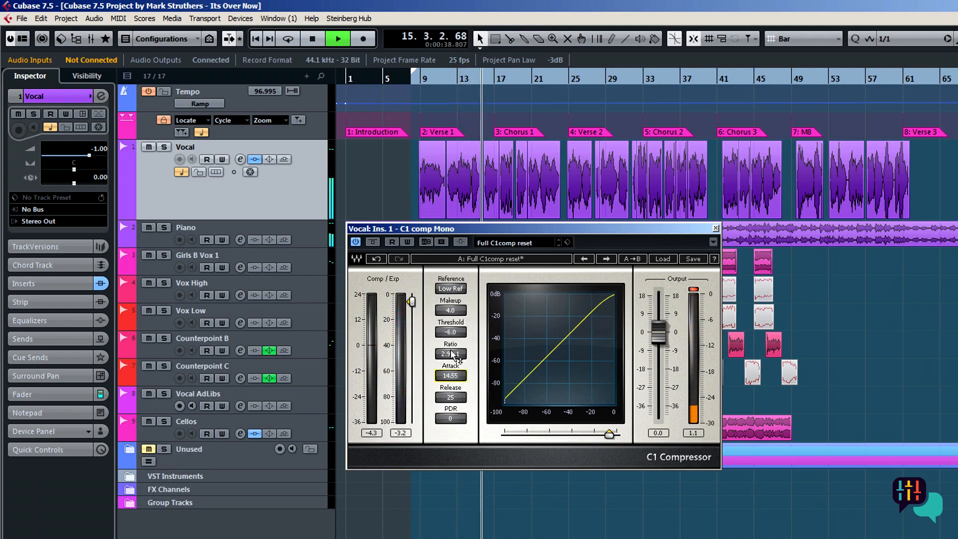
left_click(450, 309)
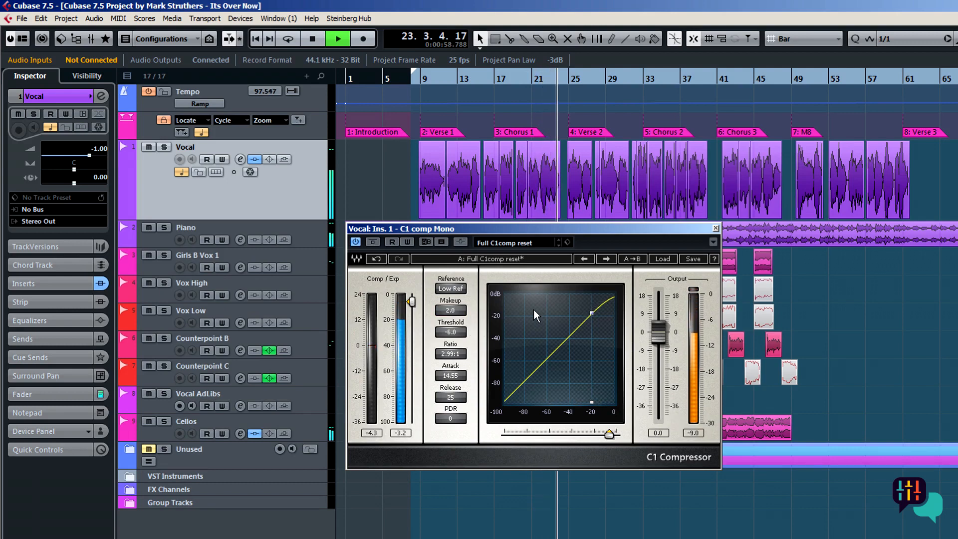
left_click(450, 310)
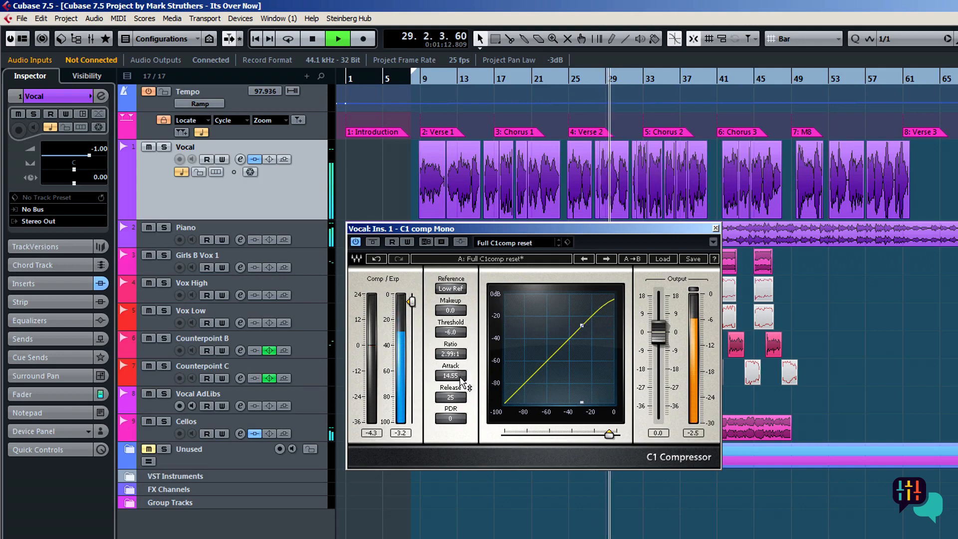
left_click_drag(451, 376, 451, 382)
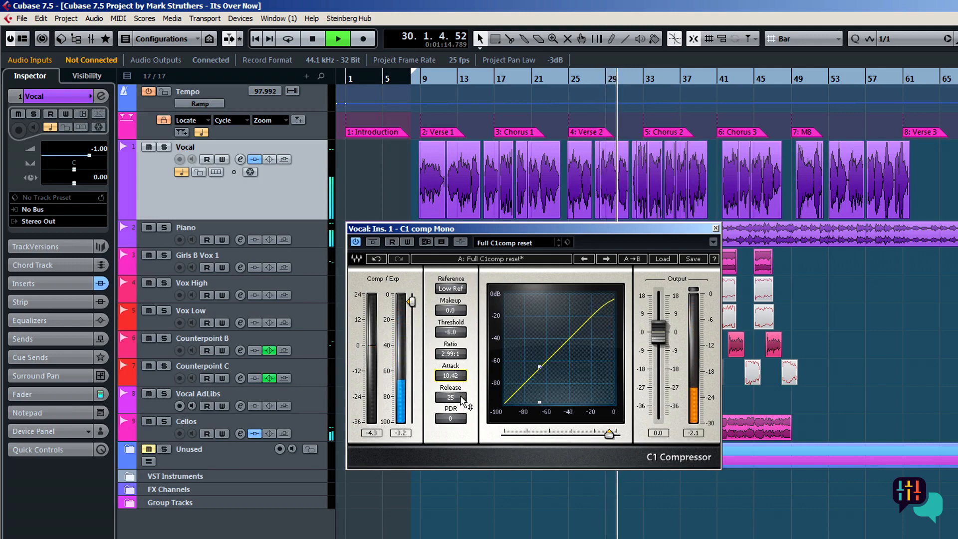